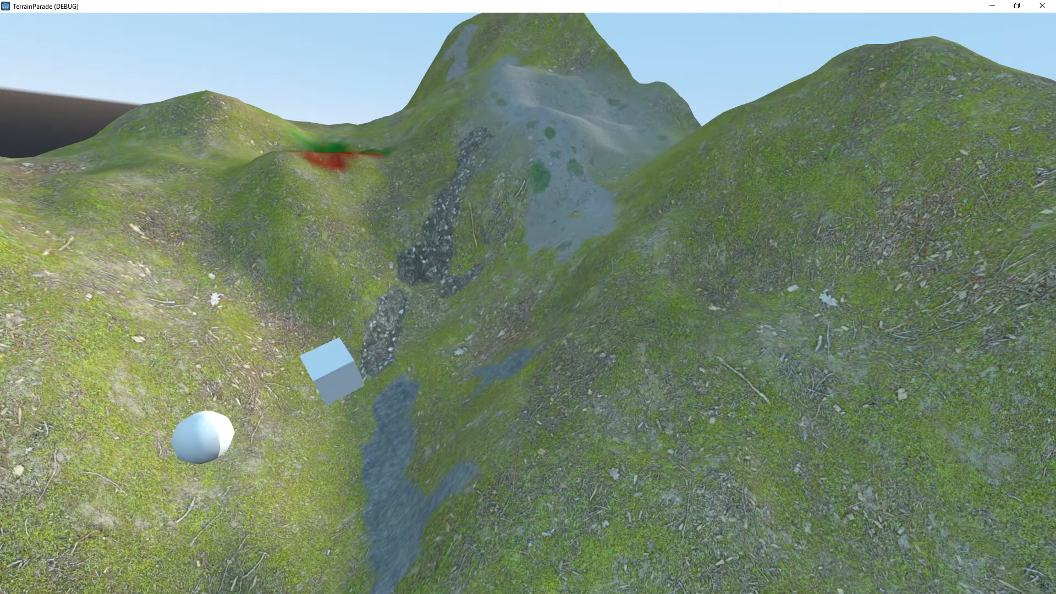
Step: Create the TerrainParade project in a dedicated folder and open it in the editor
left_click(770, 235)
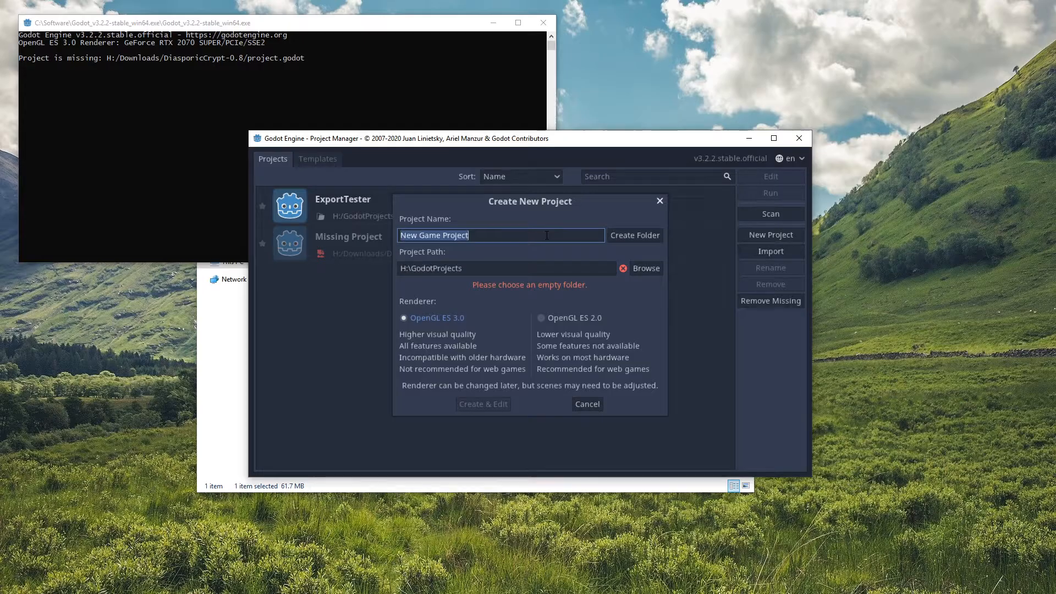
type("TerrainParade")
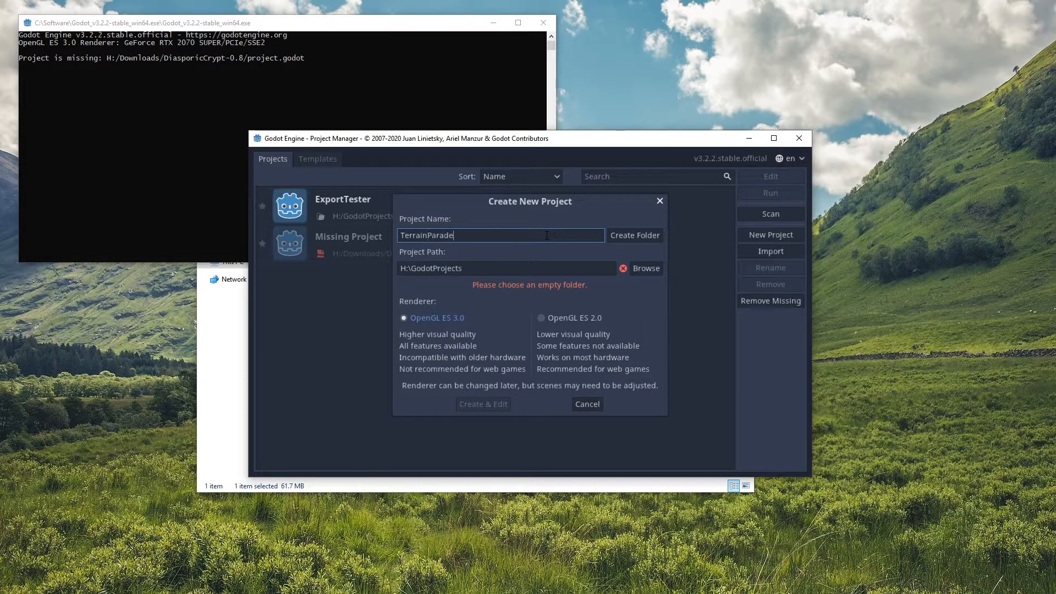
left_click(634, 235)
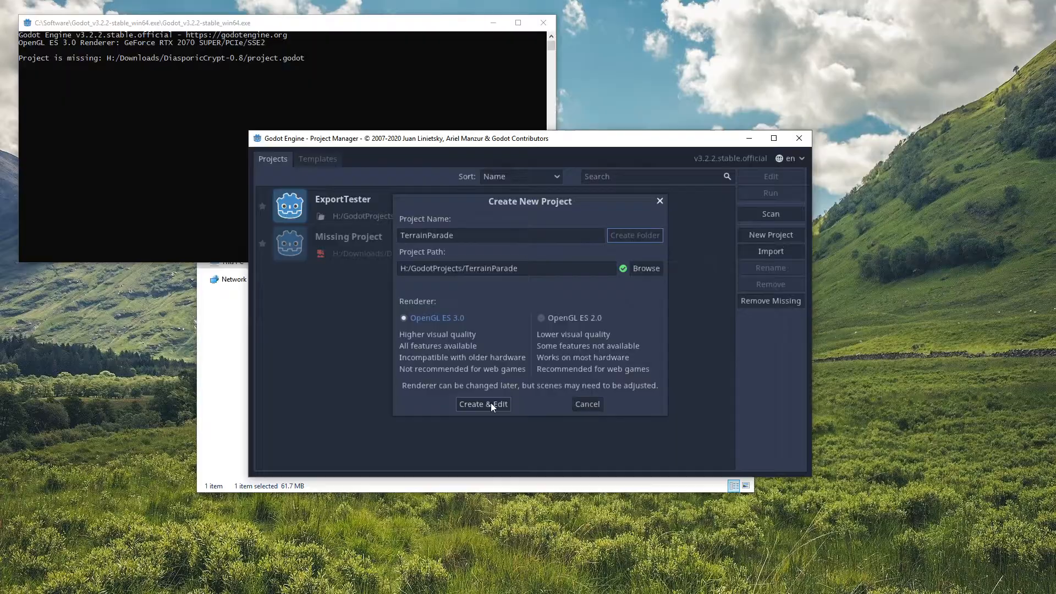
left_click(482, 404)
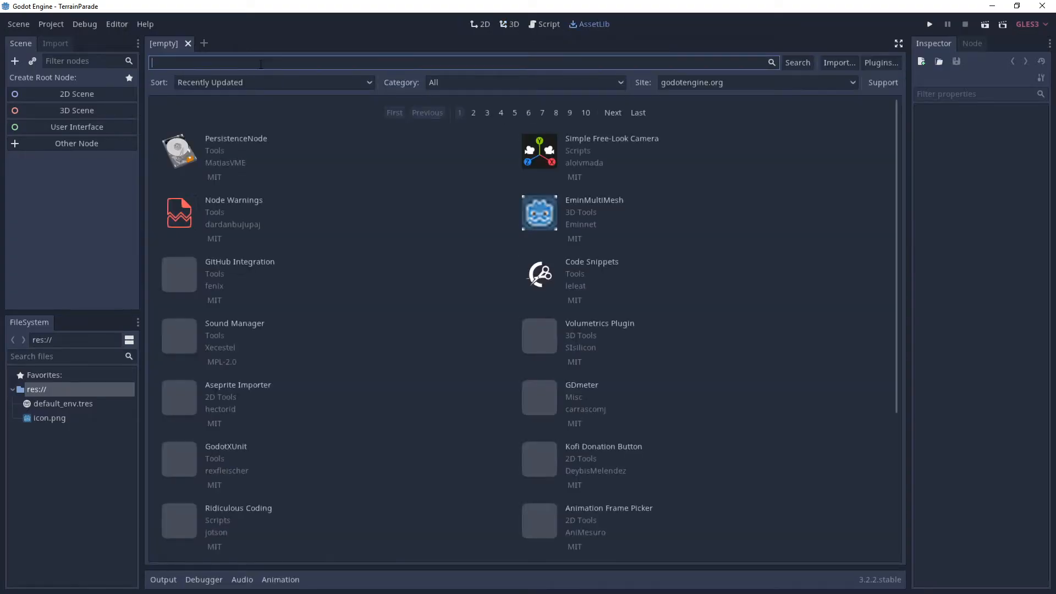
Step: Search AssetLib for 'terrain', then download and install the Heightmap terrain asset
type("terrain")
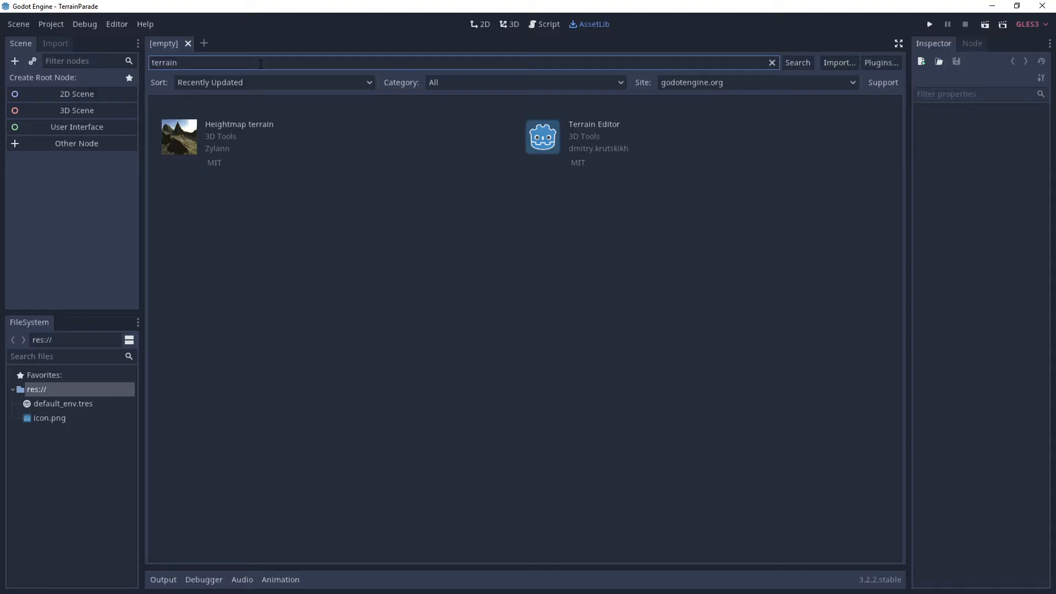
mouse_move(196, 136)
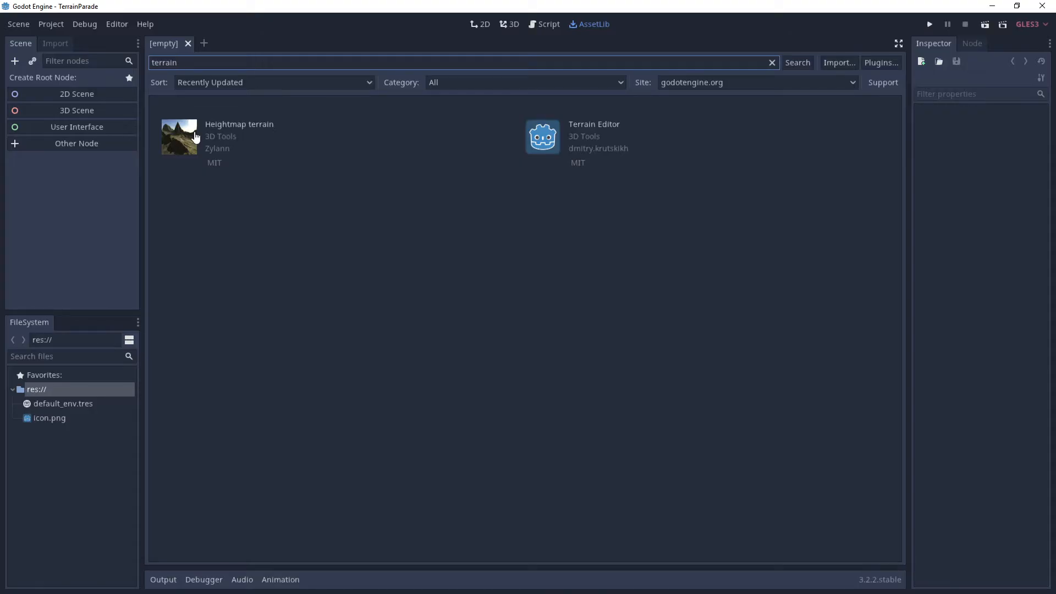
mouse_move(225, 130)
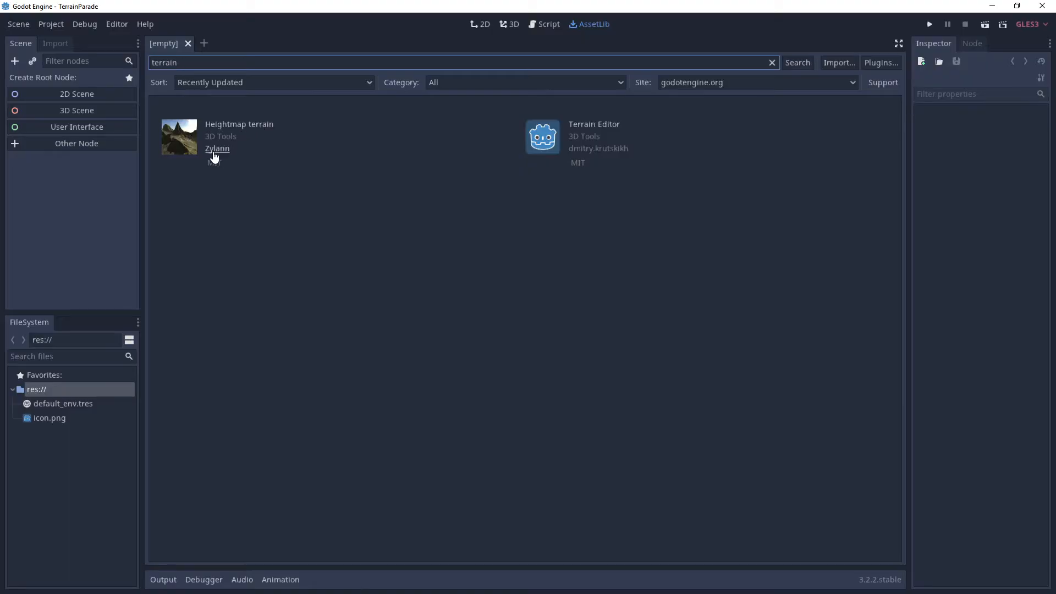
left_click(238, 123)
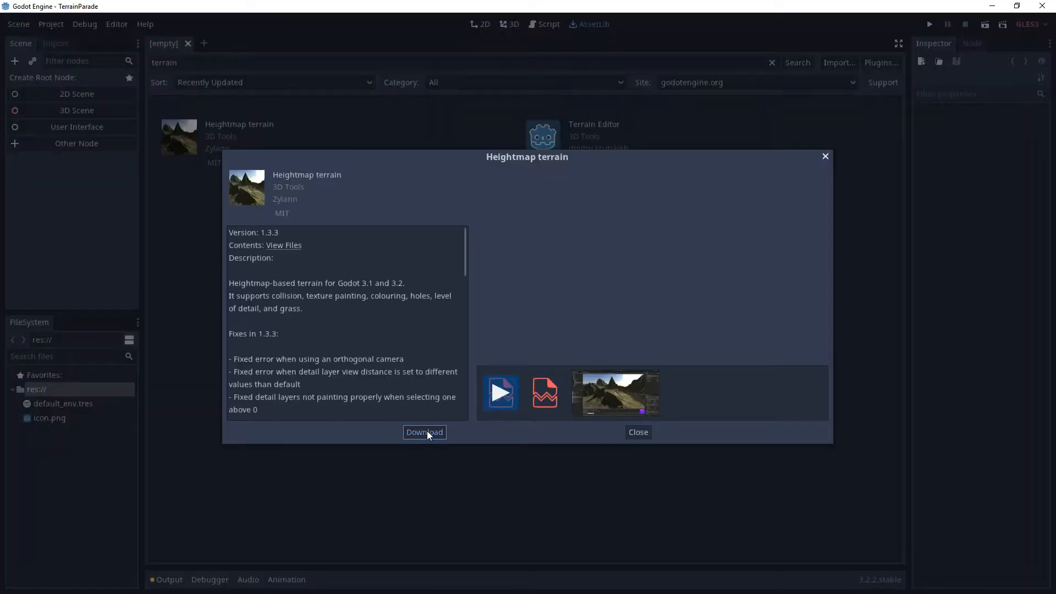
left_click(424, 432)
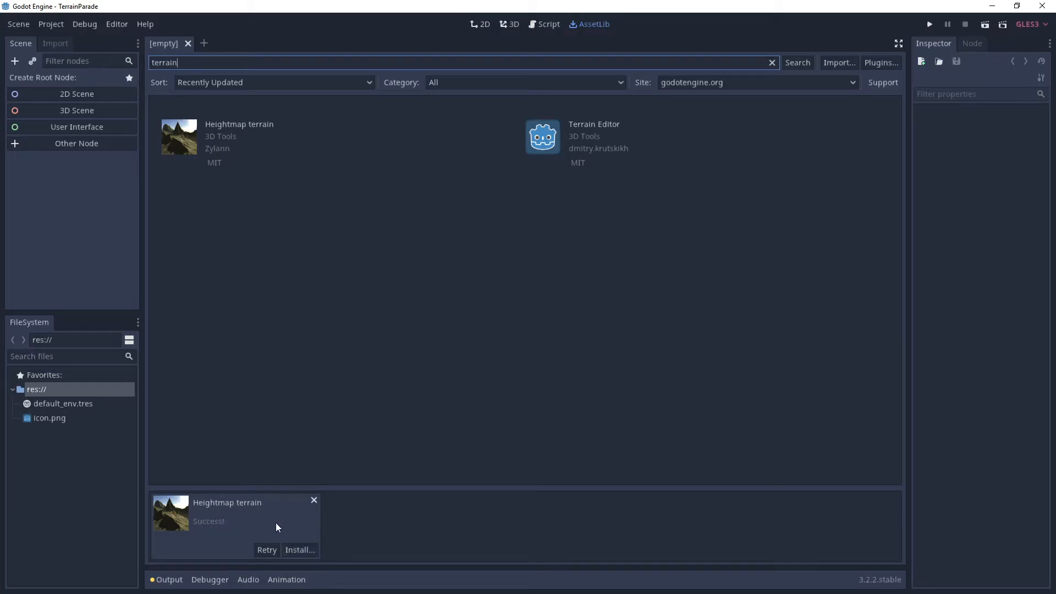
mouse_move(269, 522)
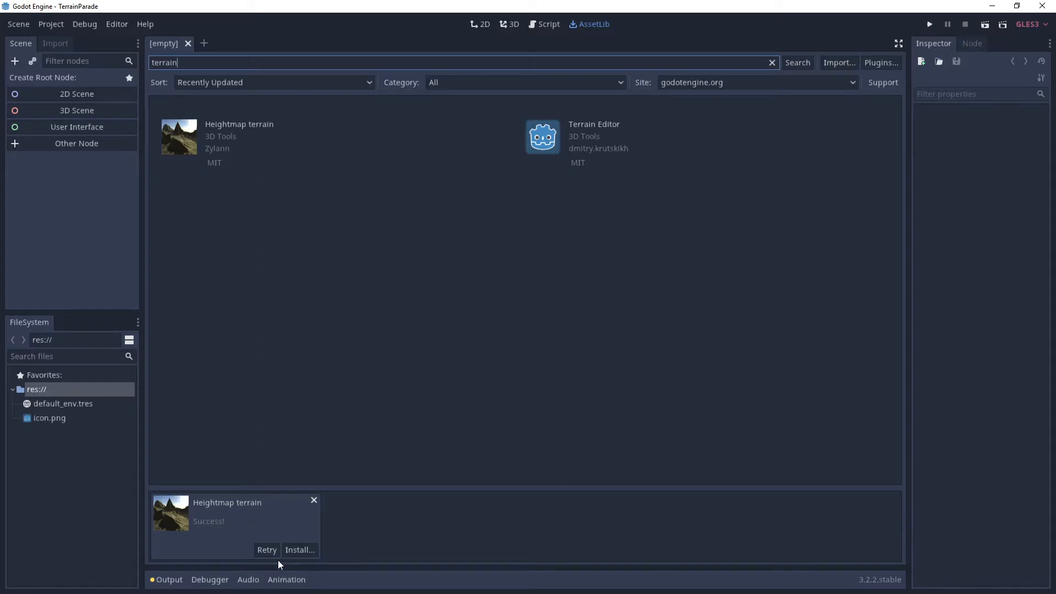
mouse_move(215, 525)
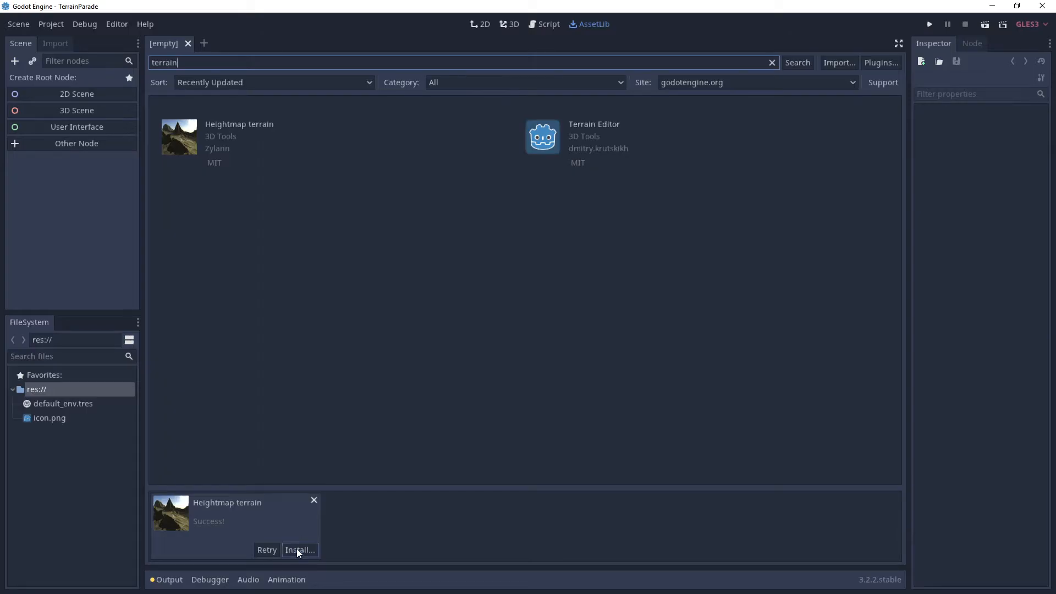
left_click(299, 550)
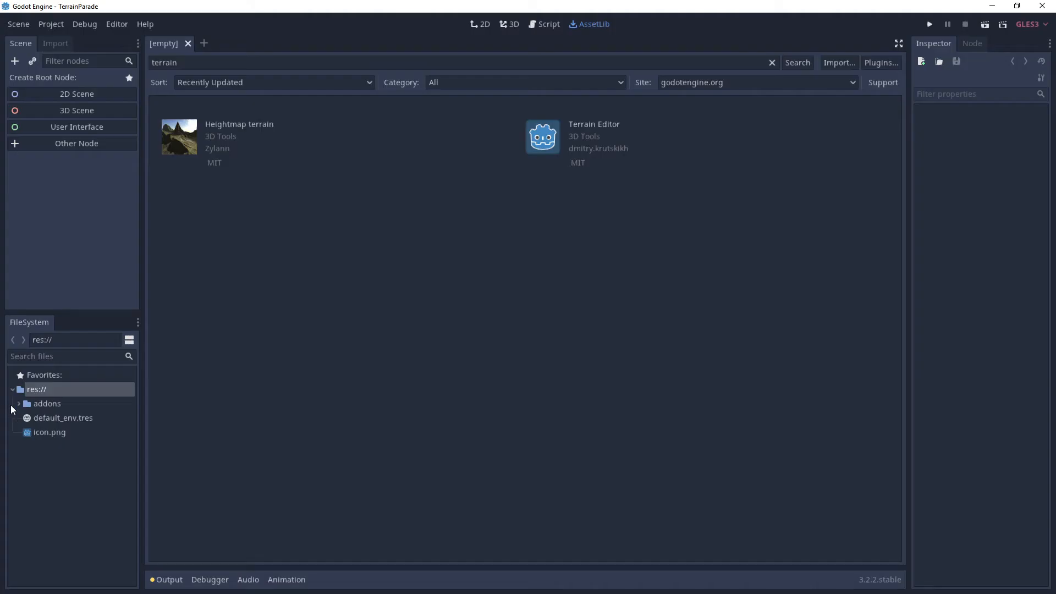
Step: Expand addons and zylann.hterrain in FileSystem, then show the 3D workspace
left_click(19, 403)
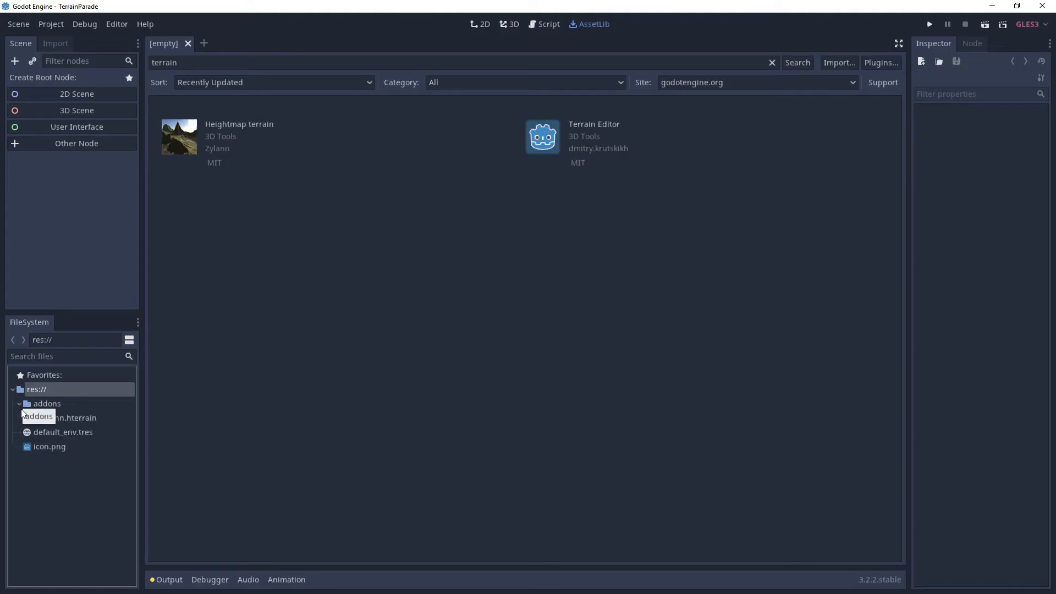
left_click(25, 417)
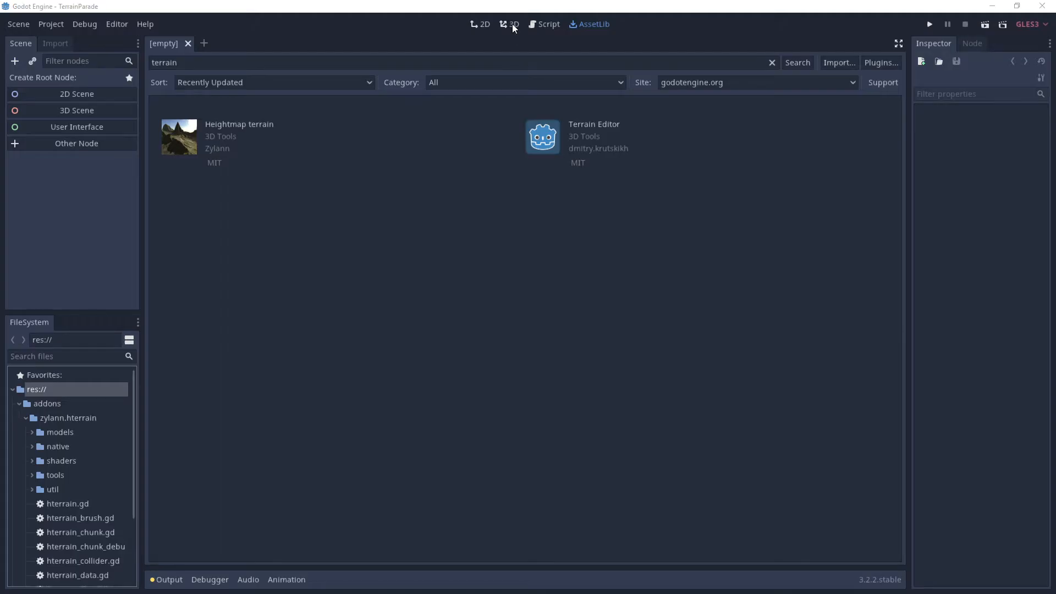
left_click(512, 25)
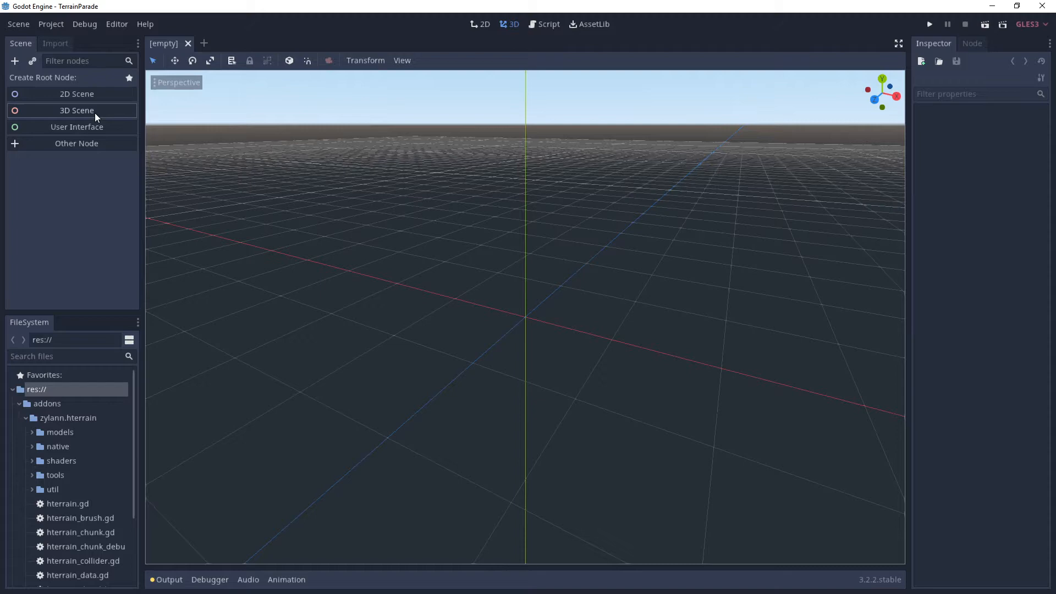
Step: Save the Spatial-rooted scene as TerrainParty.tscn
left_click(19, 23)
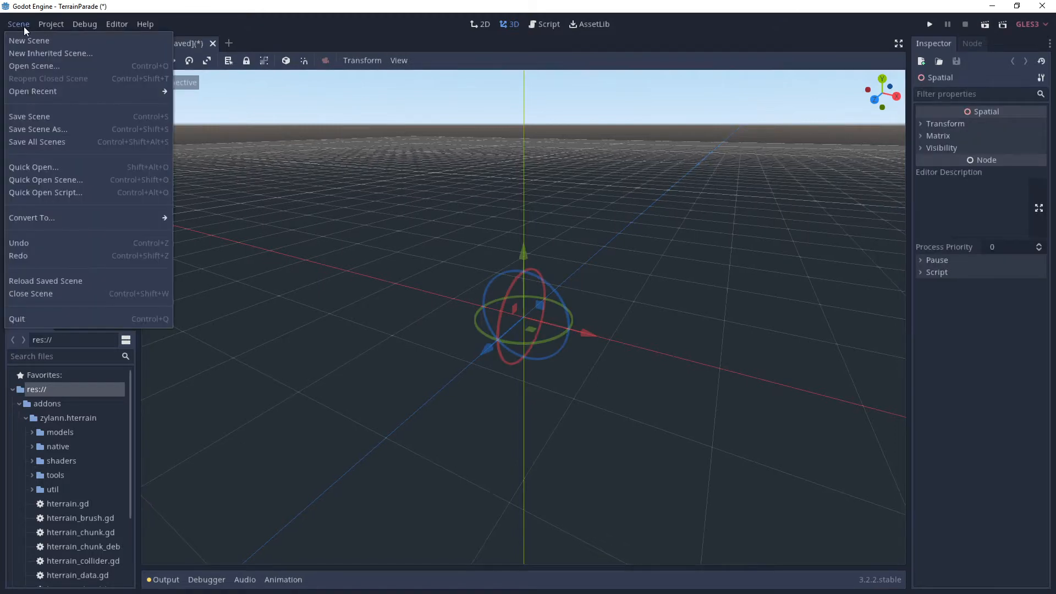
left_click(37, 129)
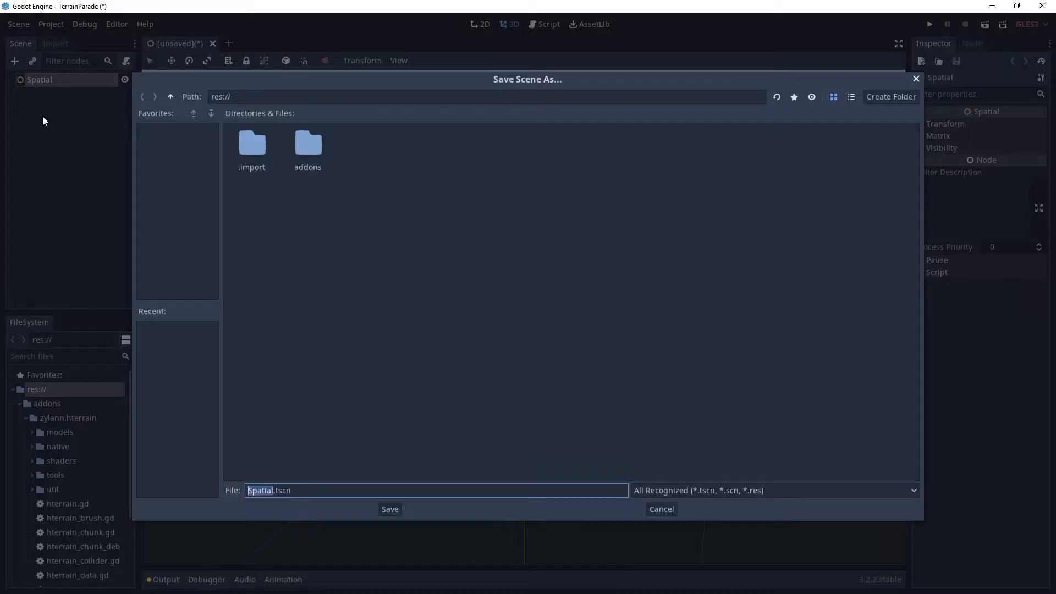
type("TerrainP")
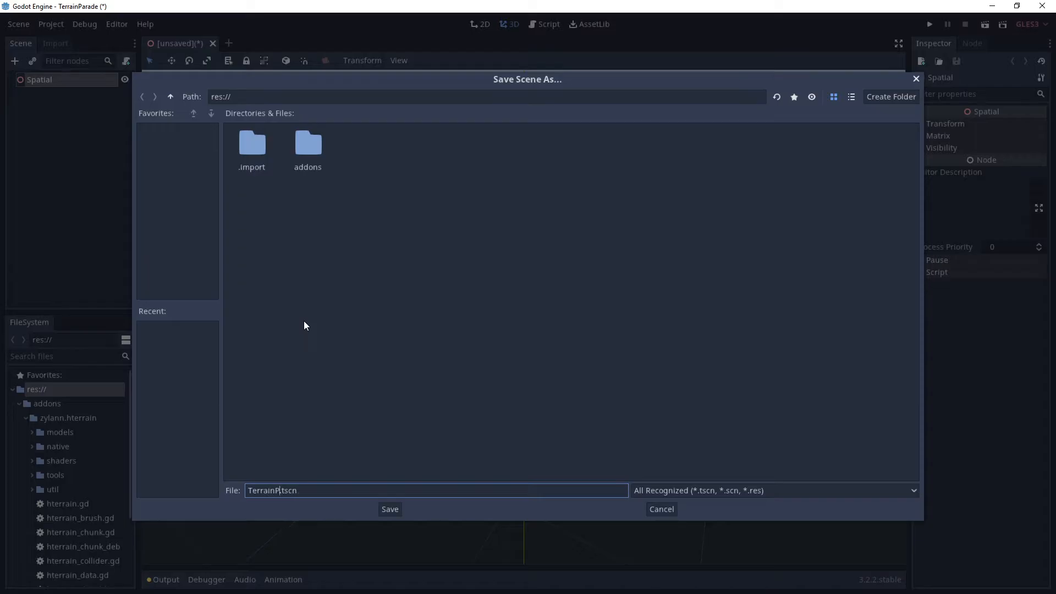
left_click(389, 508)
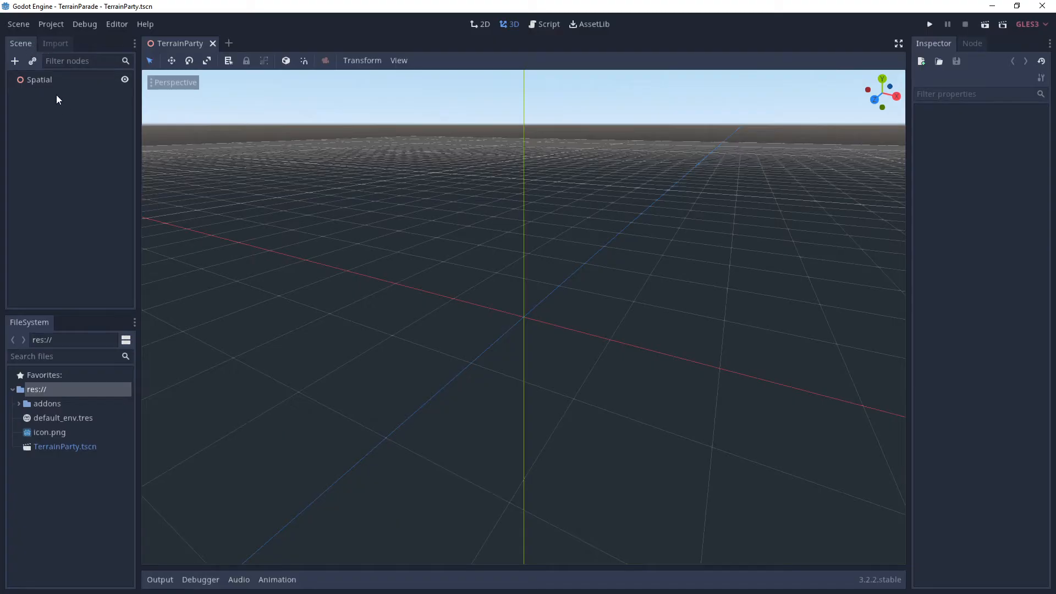
Step: Enable the Heightmap Terrain plugin in the Project Settings plugins list
left_click(15, 61)
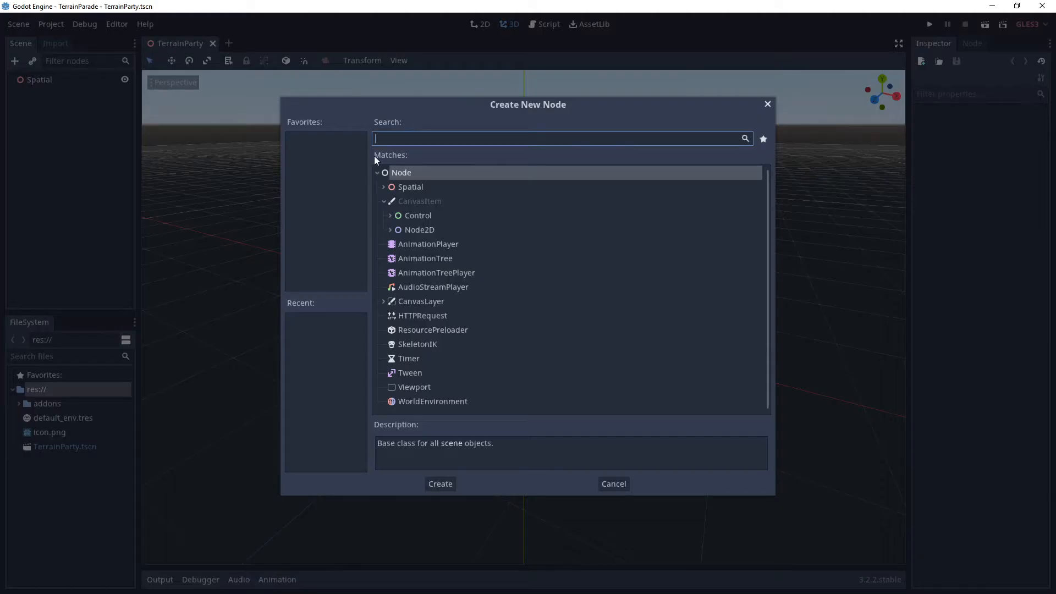
left_click(614, 483)
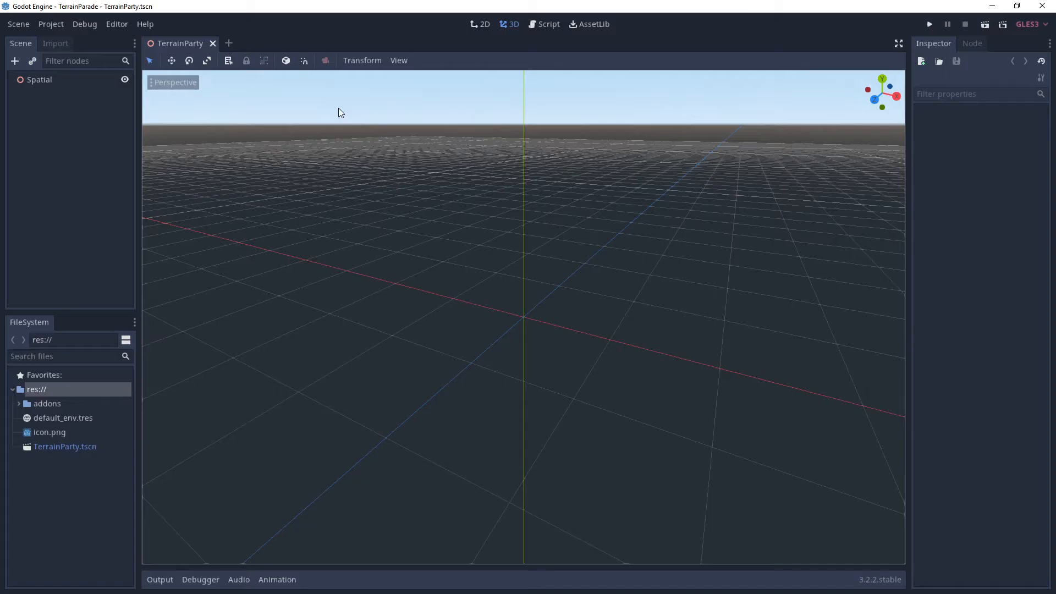
left_click(50, 24)
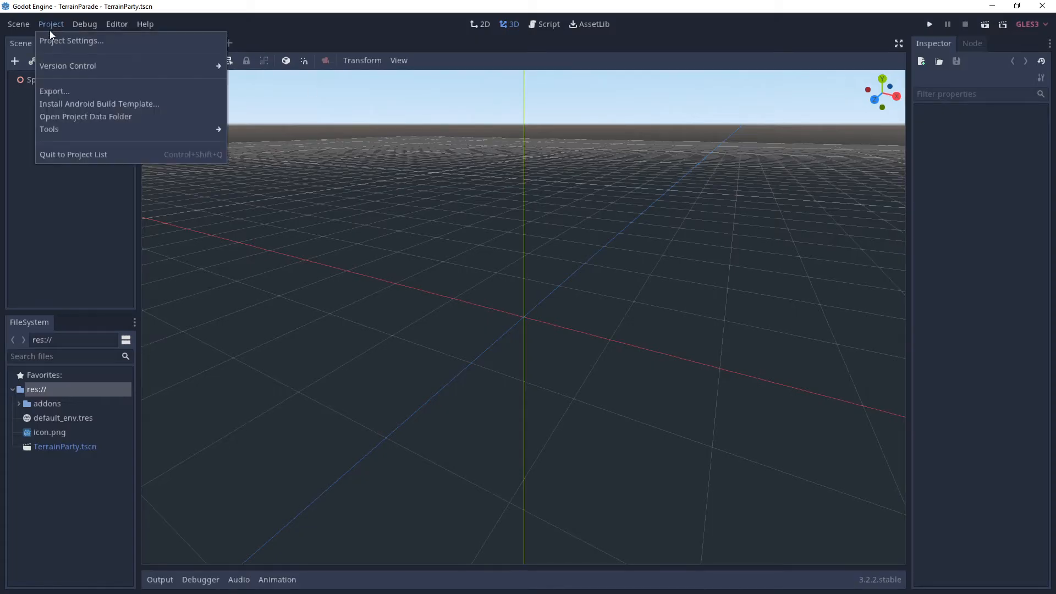
left_click(73, 41)
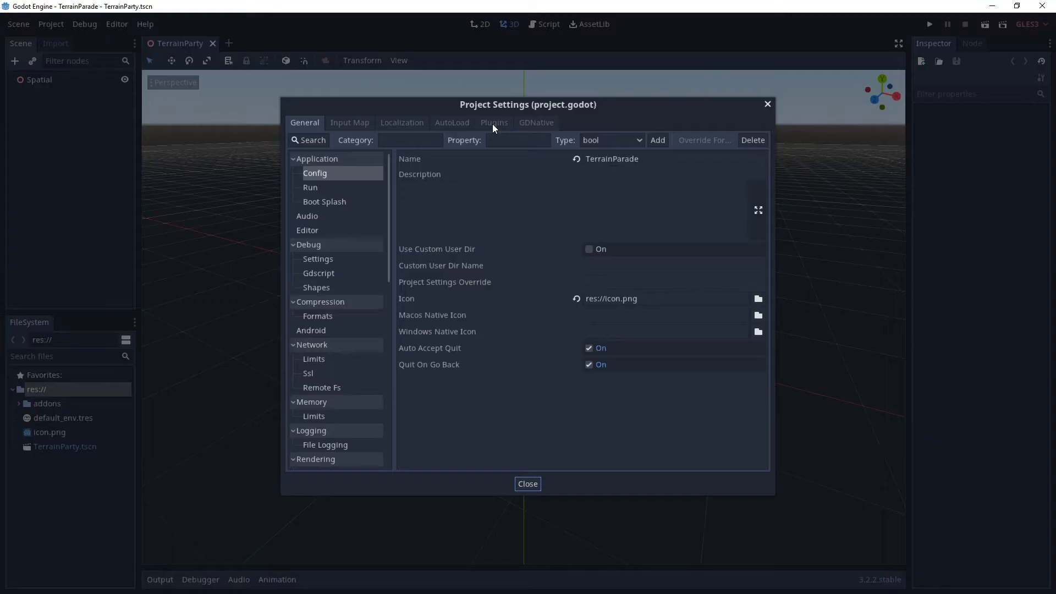
left_click(494, 122)
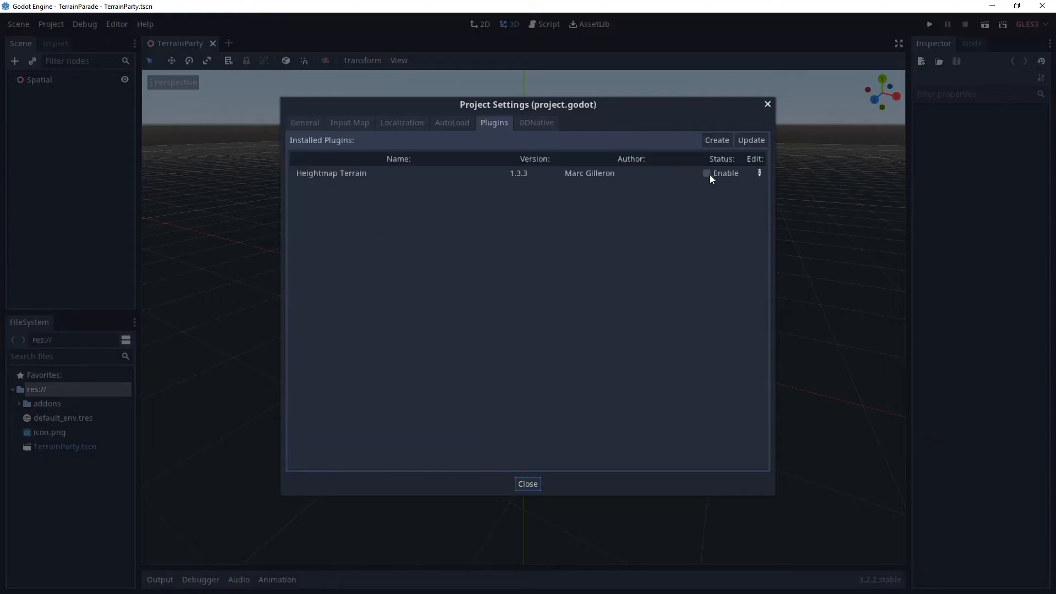
left_click(707, 173)
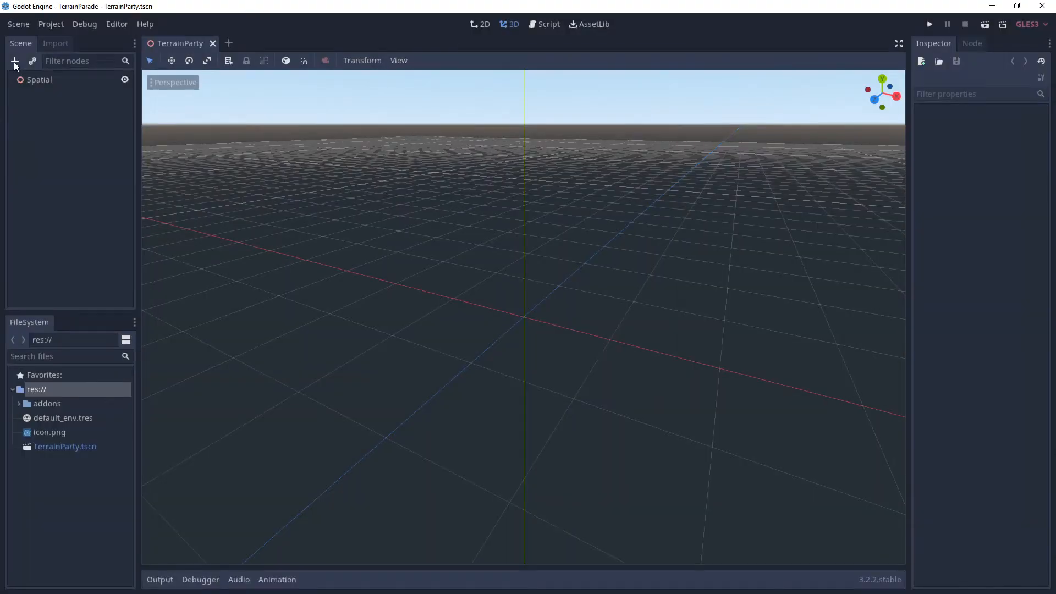
Step: Add an HTerrain node and point its data directory to a new 'terrainterror' folder
left_click(16, 61)
type("terrain")
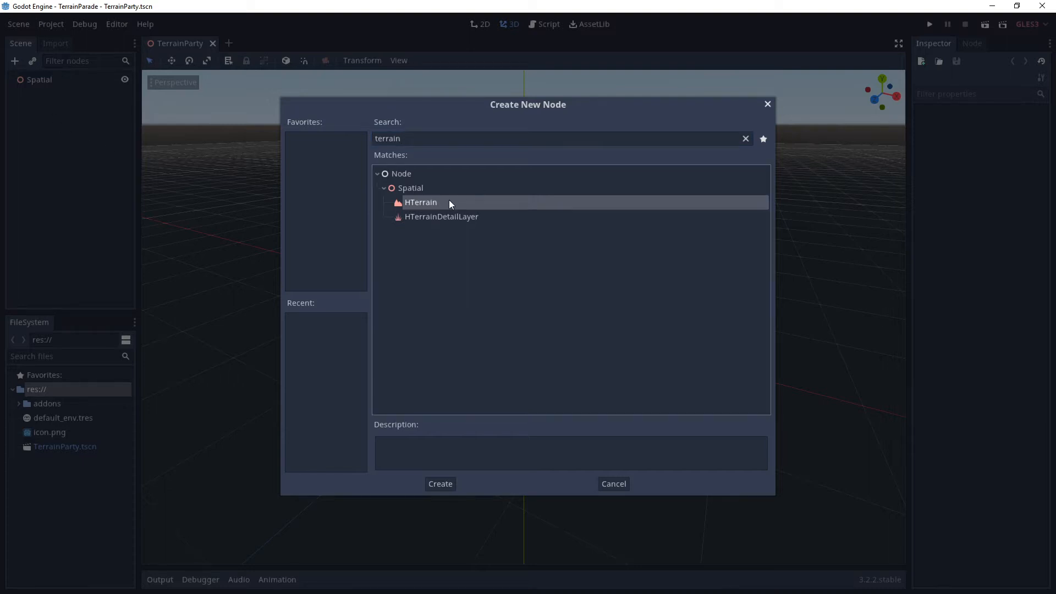
left_click(441, 484)
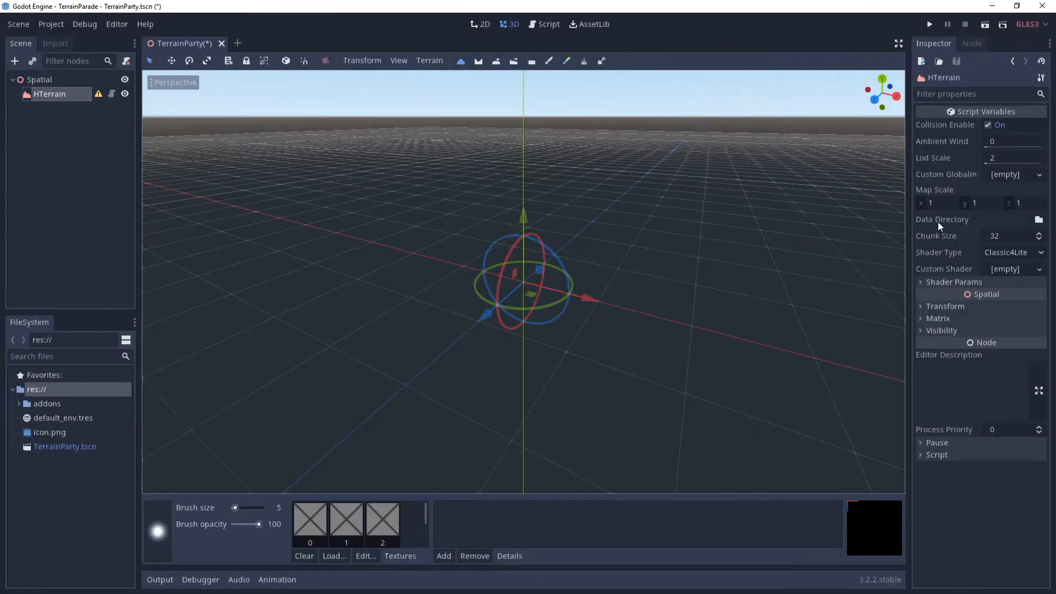
left_click(1038, 219)
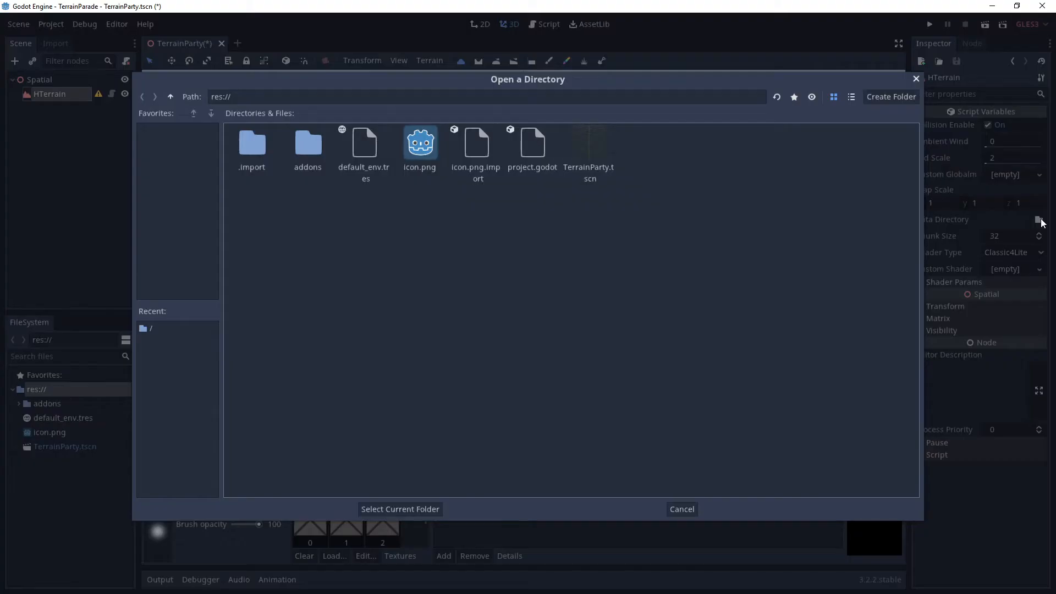
left_click(890, 97)
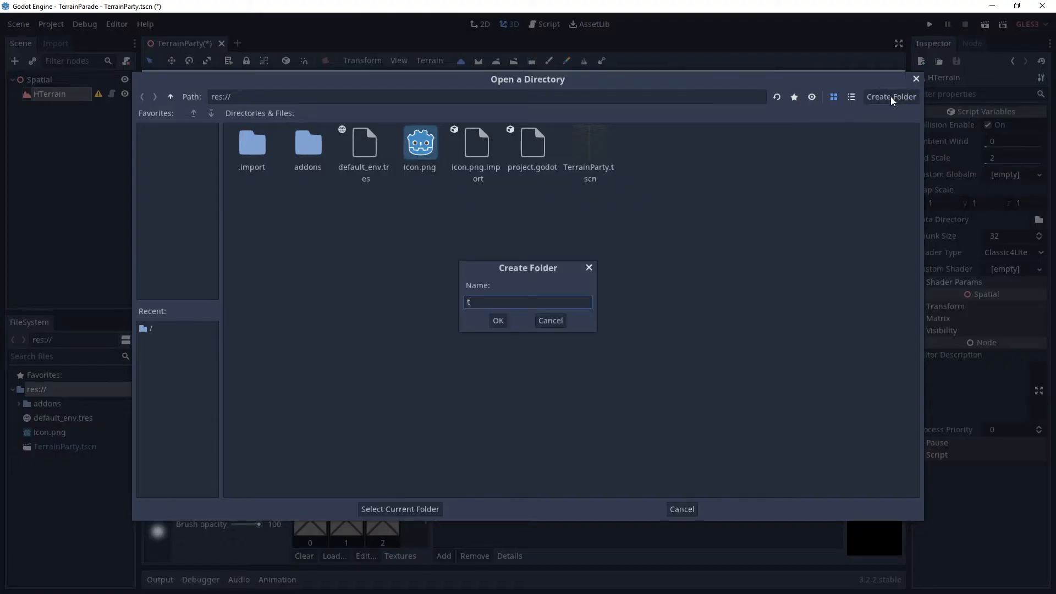
type("errainterror")
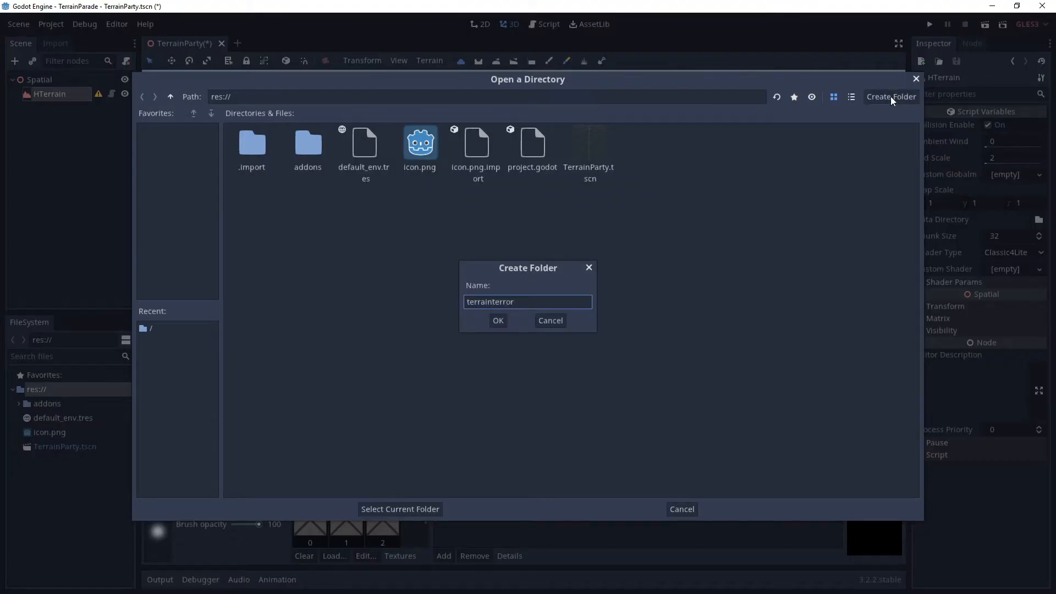
left_click(498, 321)
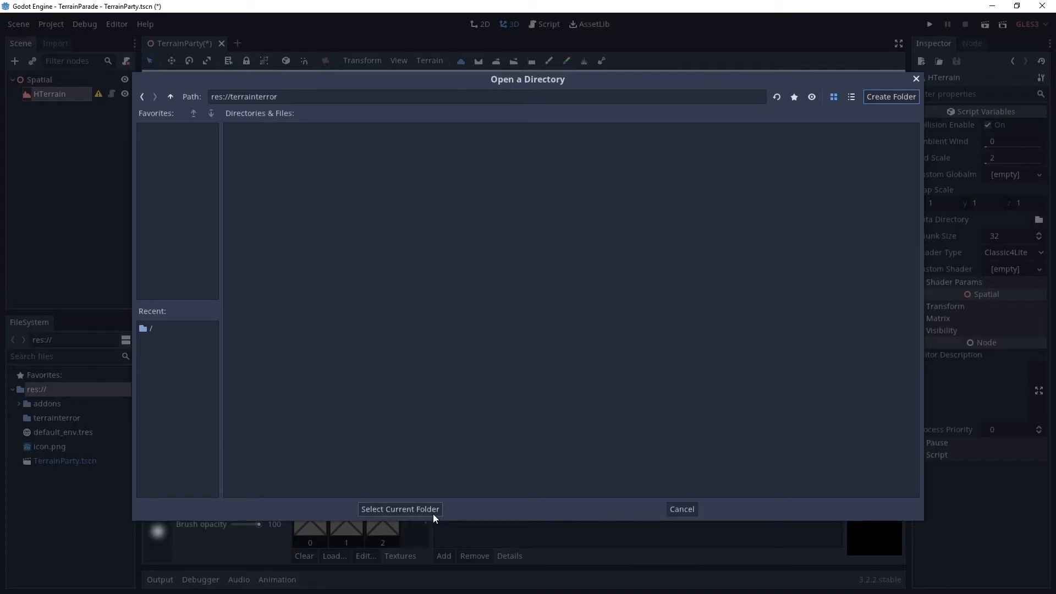
left_click(400, 508)
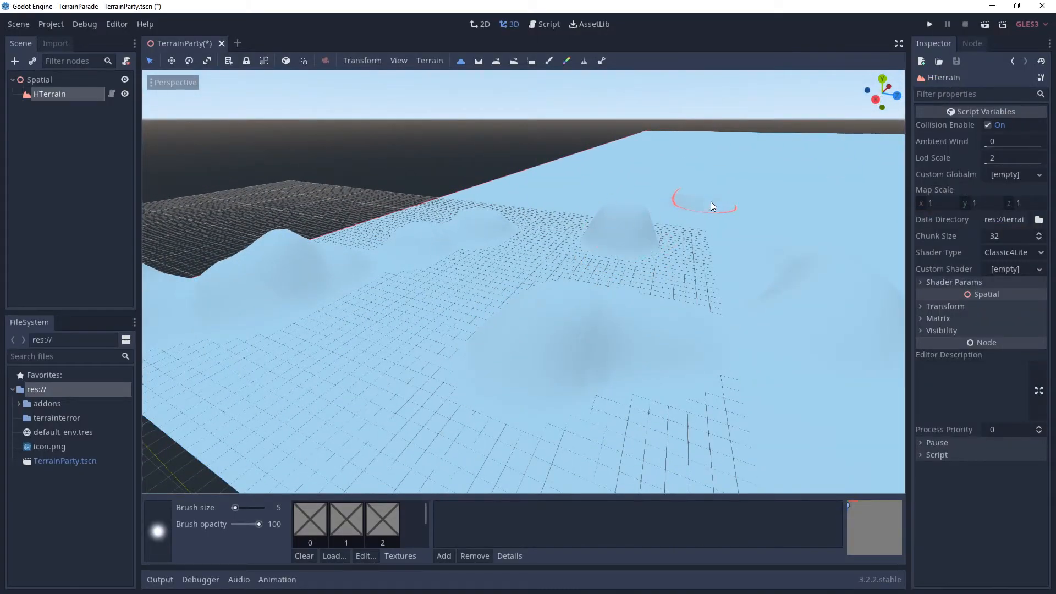
mouse_move(471, 289)
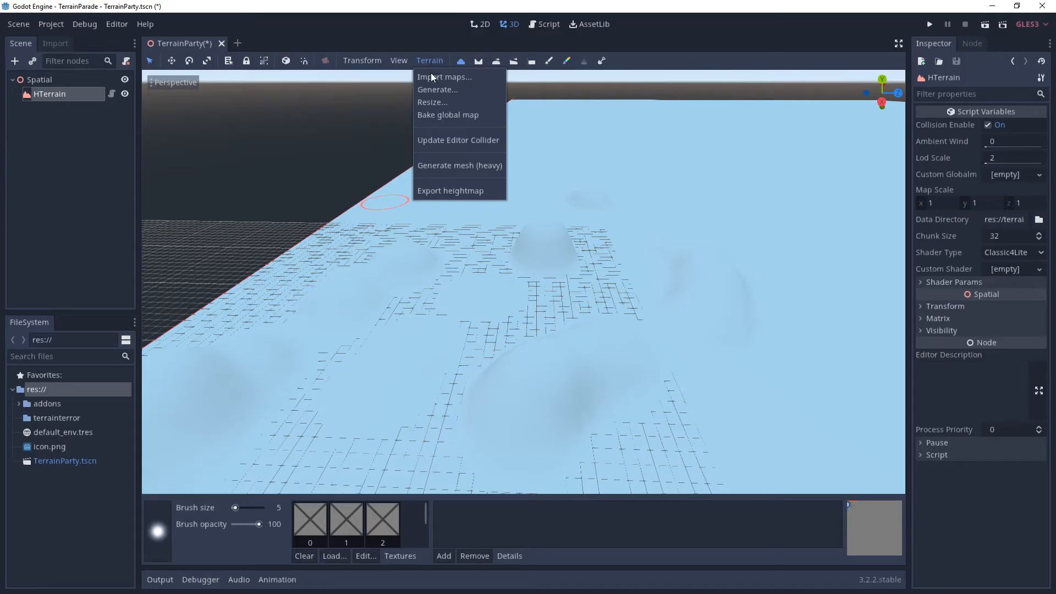
Step: Resize the HTerrain to resolution 65 via Terrain > Resize
left_click(432, 101)
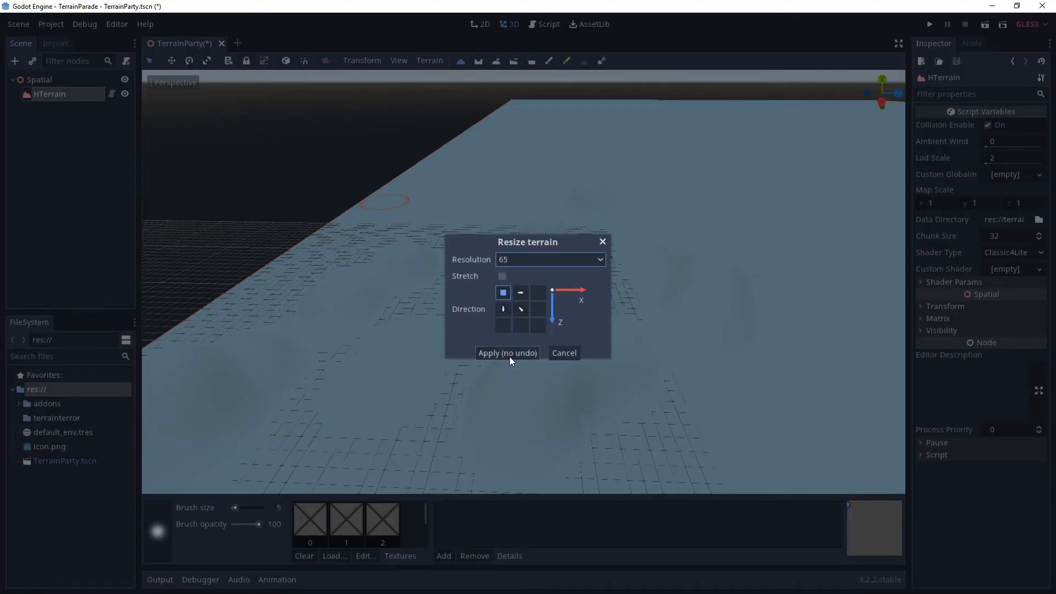
left_click(507, 353)
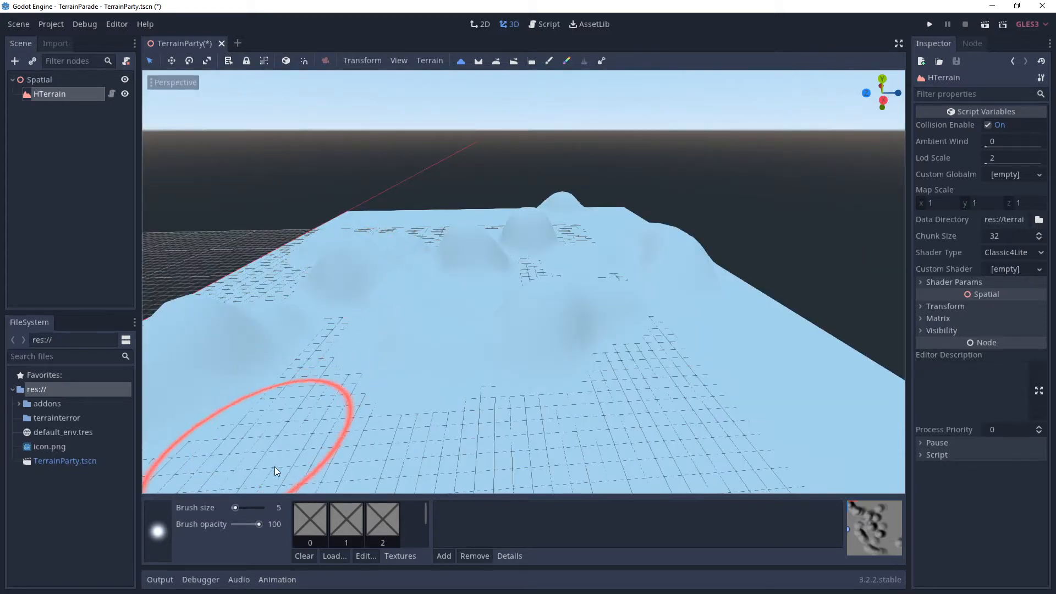
Step: Adjust the brush size and lower brush opacity to 39 for sculpting
left_click_drag(234, 507, 259, 507)
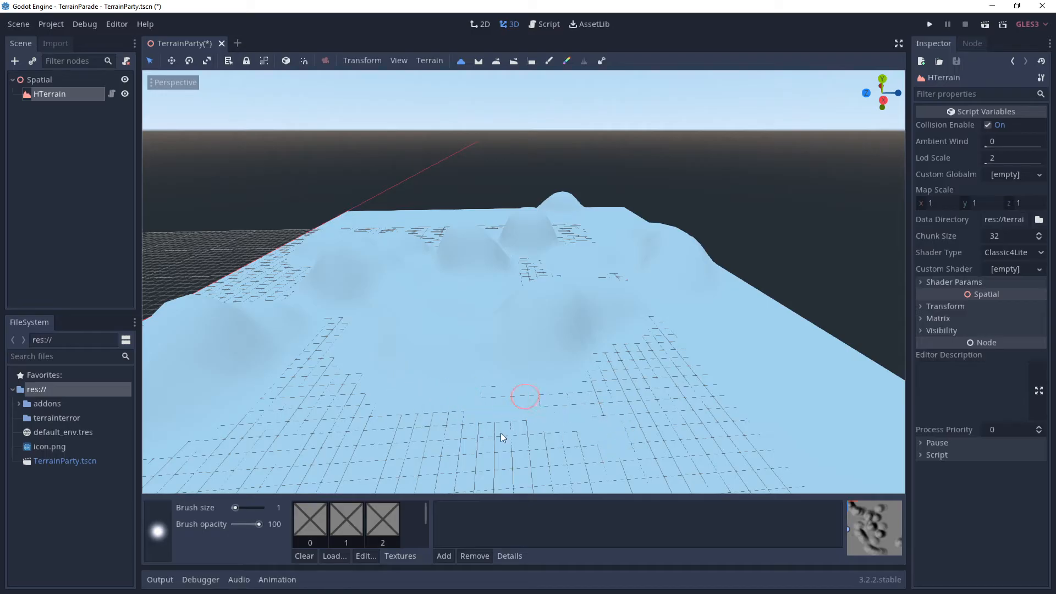
left_click_drag(264, 524, 245, 524)
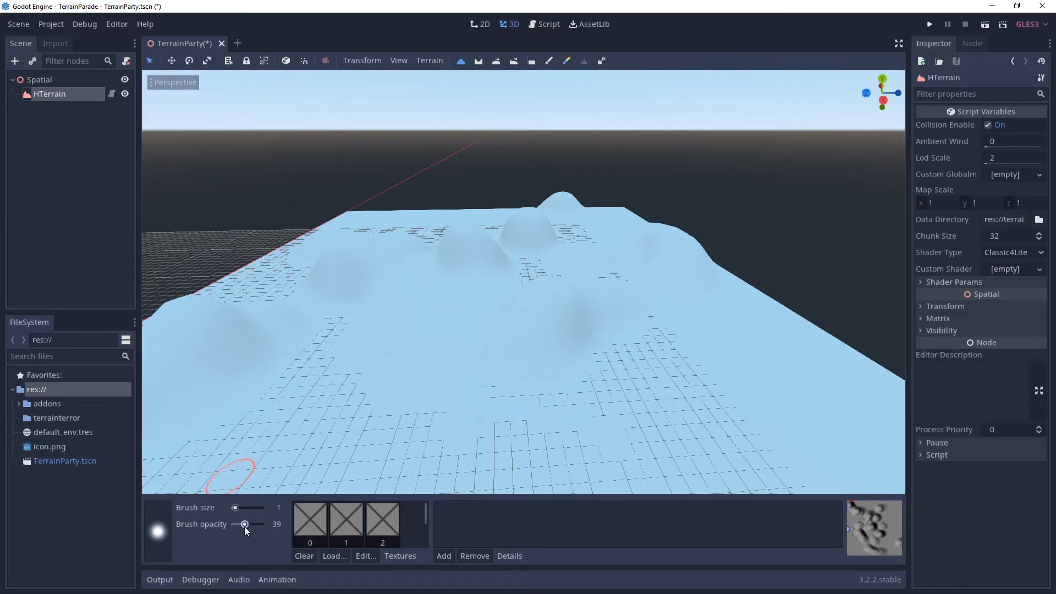
left_click_drag(235, 507, 255, 507)
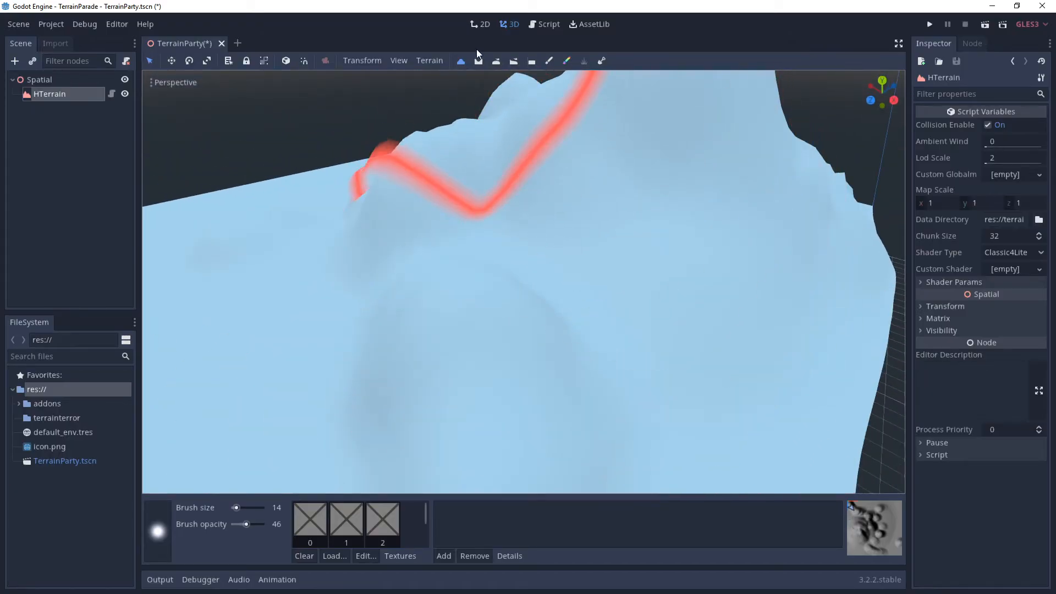
mouse_move(477, 60)
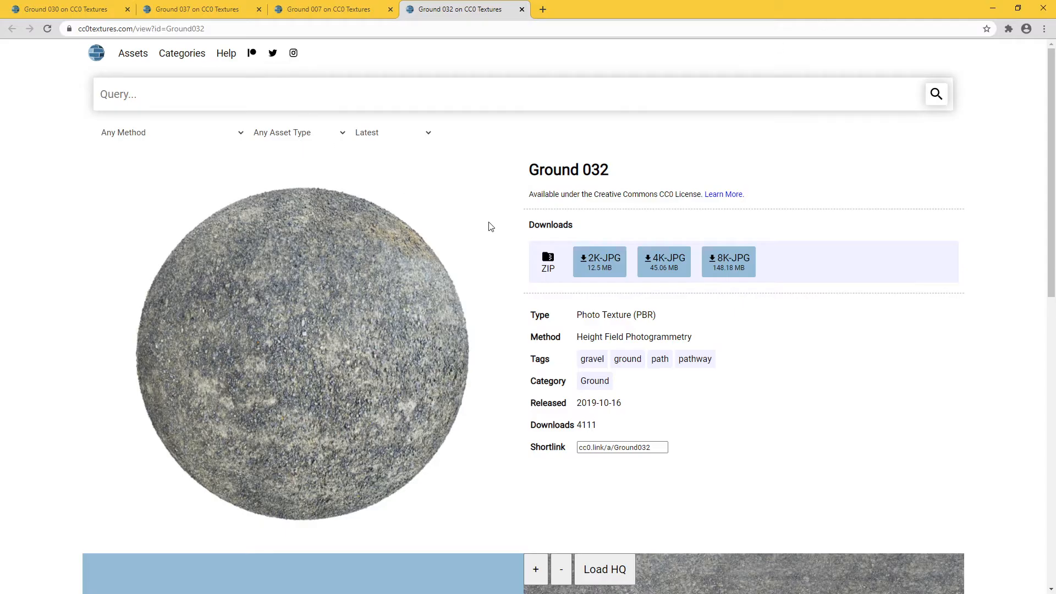
Step: Download the Ground 032 2K-JPG texture set and move to the Ground 007 page
left_click(330, 9)
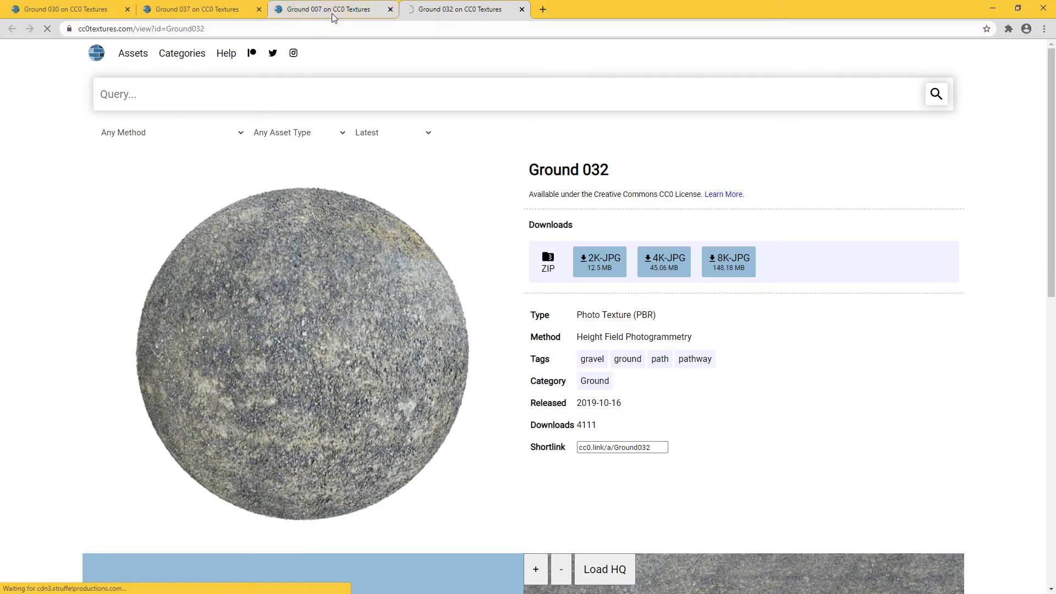
left_click(332, 9)
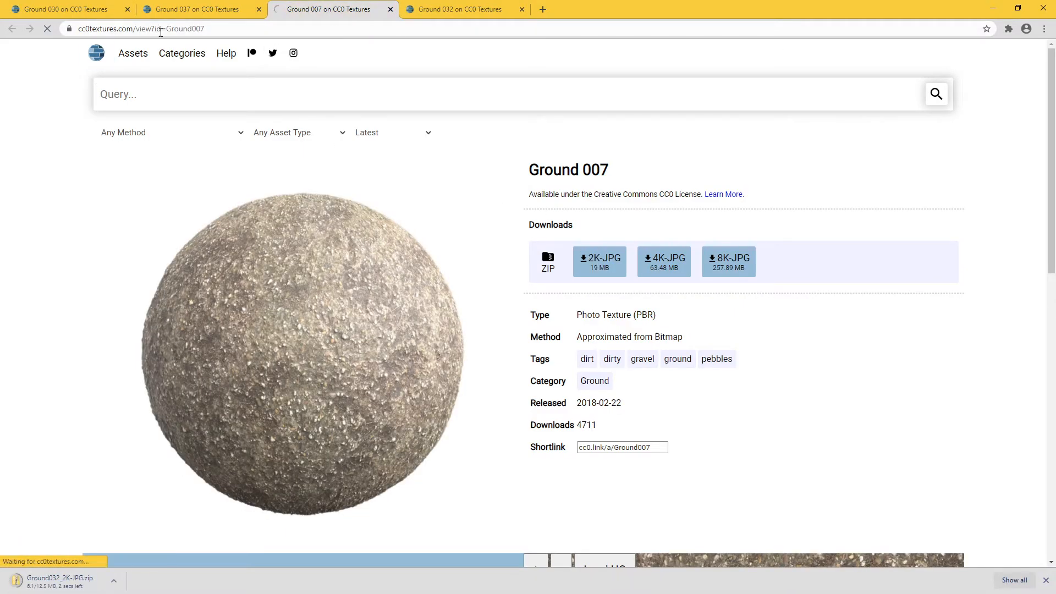
left_click(198, 9)
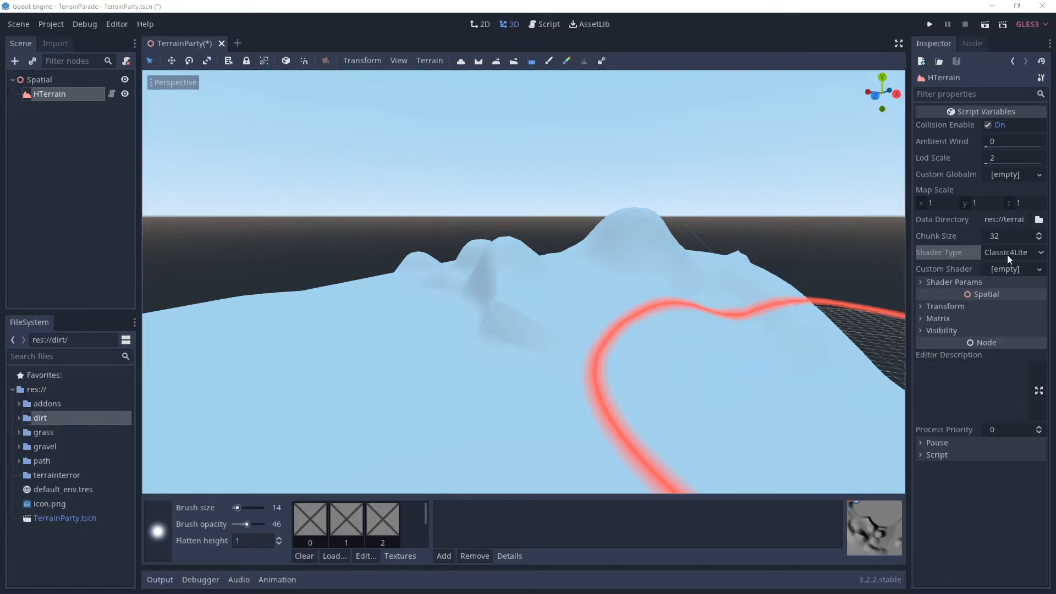
Step: Load the grass Color.jpg albedo and Ground037_2K_Normal.jpg normal map into texture slot 0
left_click(1014, 252)
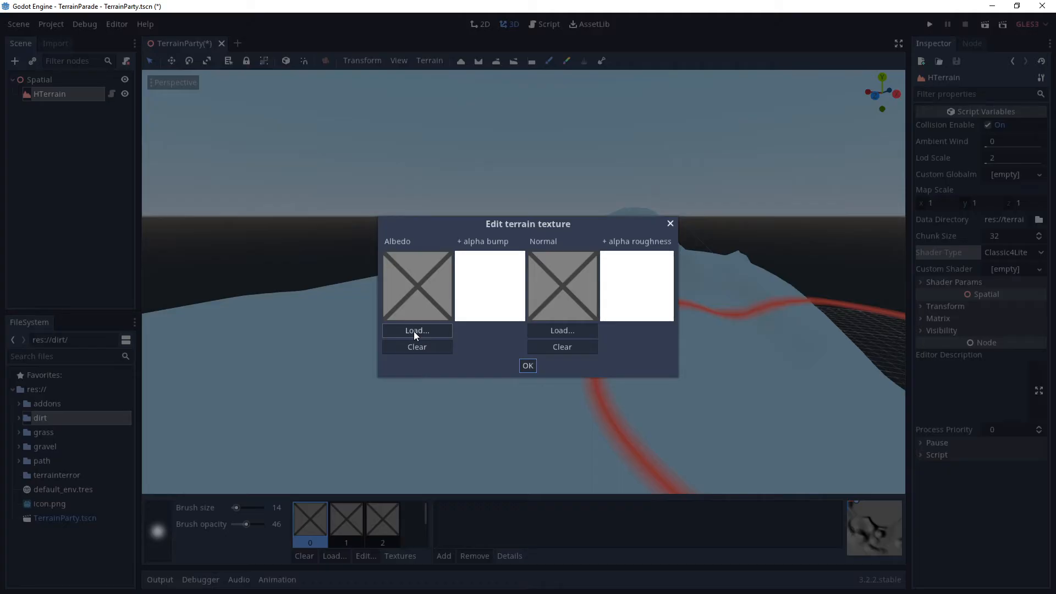
left_click(417, 331)
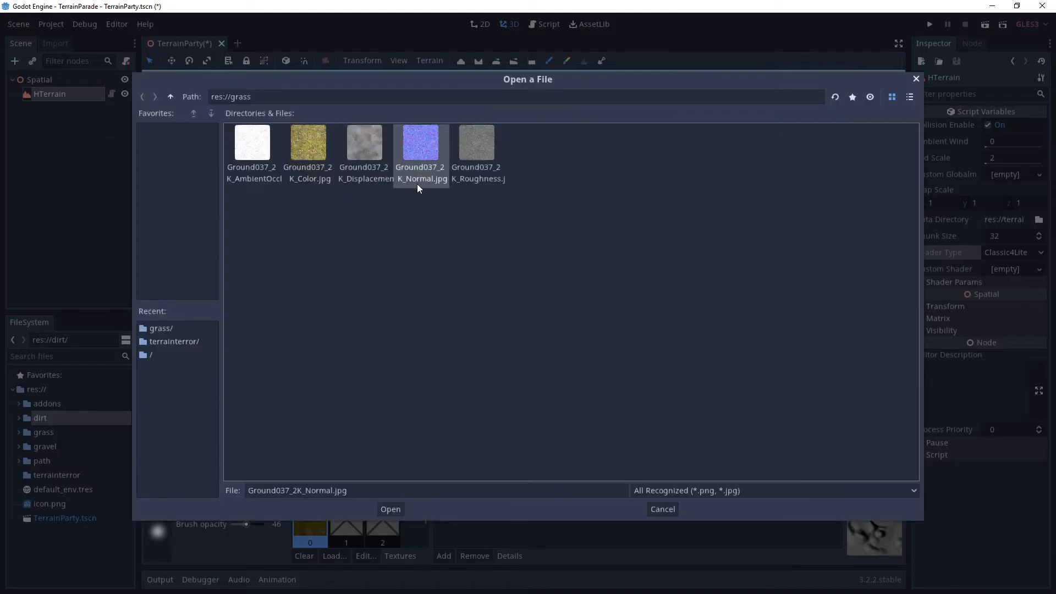
left_click(390, 508)
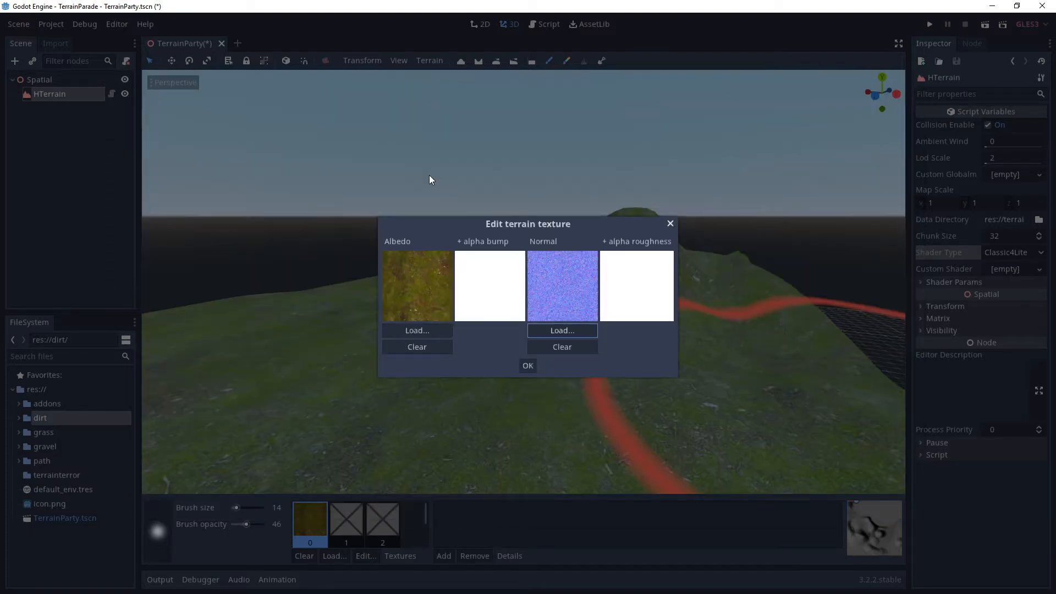
left_click(527, 365)
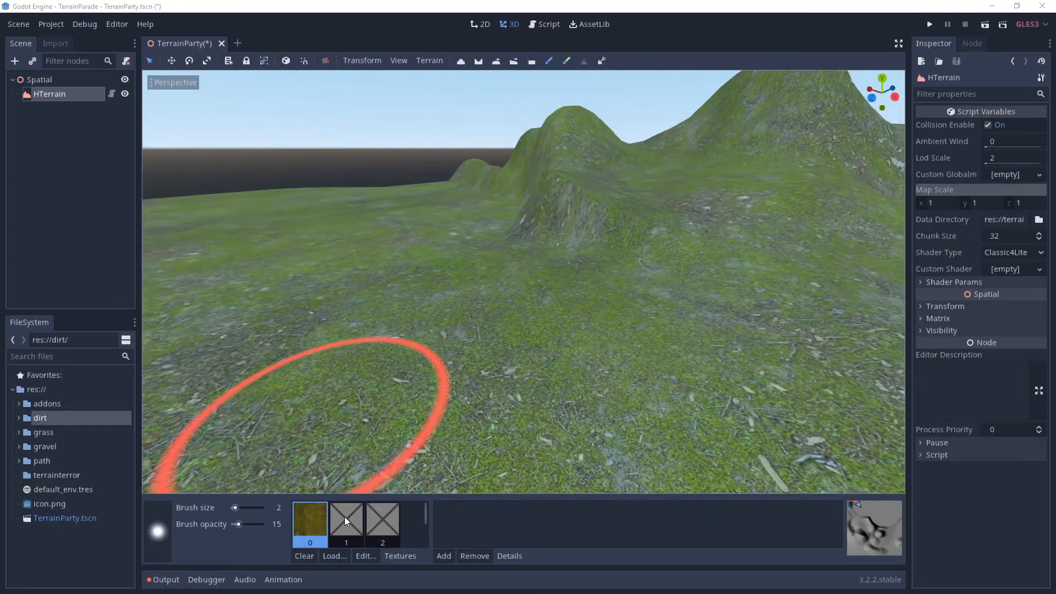
Step: Load the Ground030 dirt colour image into the second terrain texture slot
left_click(334, 555)
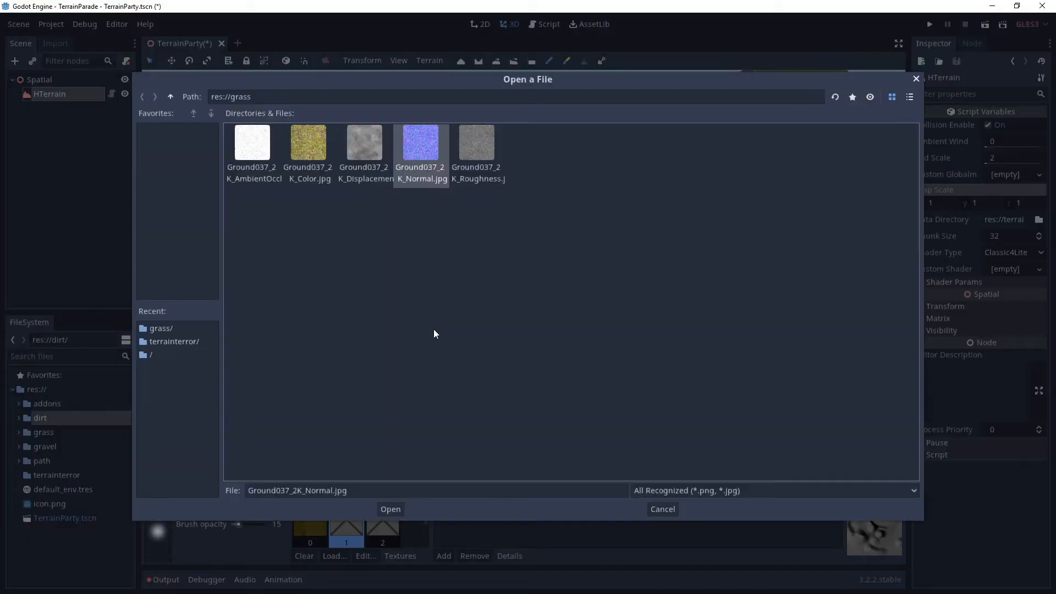
left_click(170, 96)
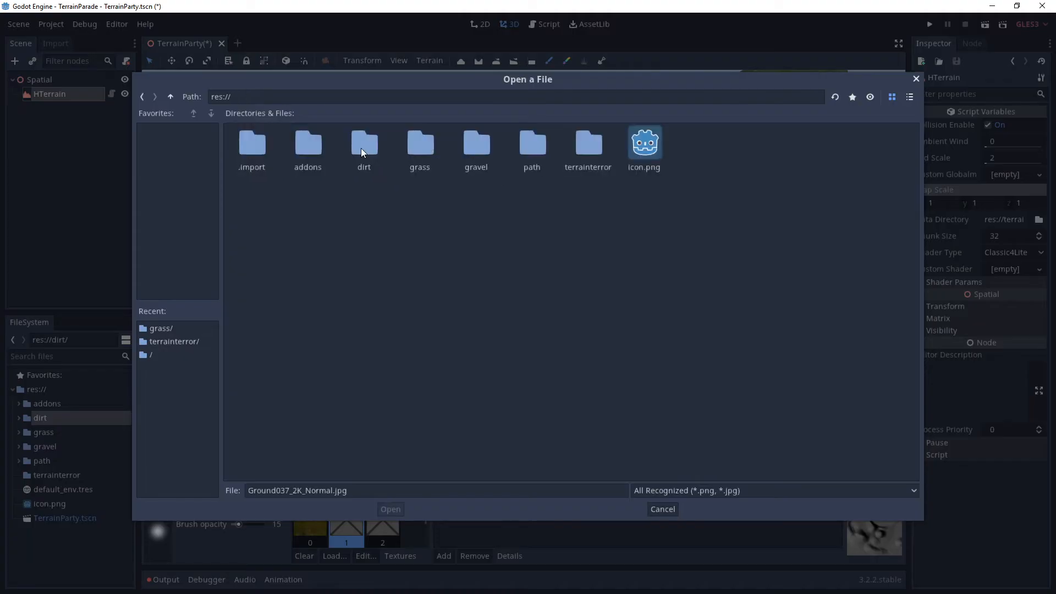
double_click(364, 147)
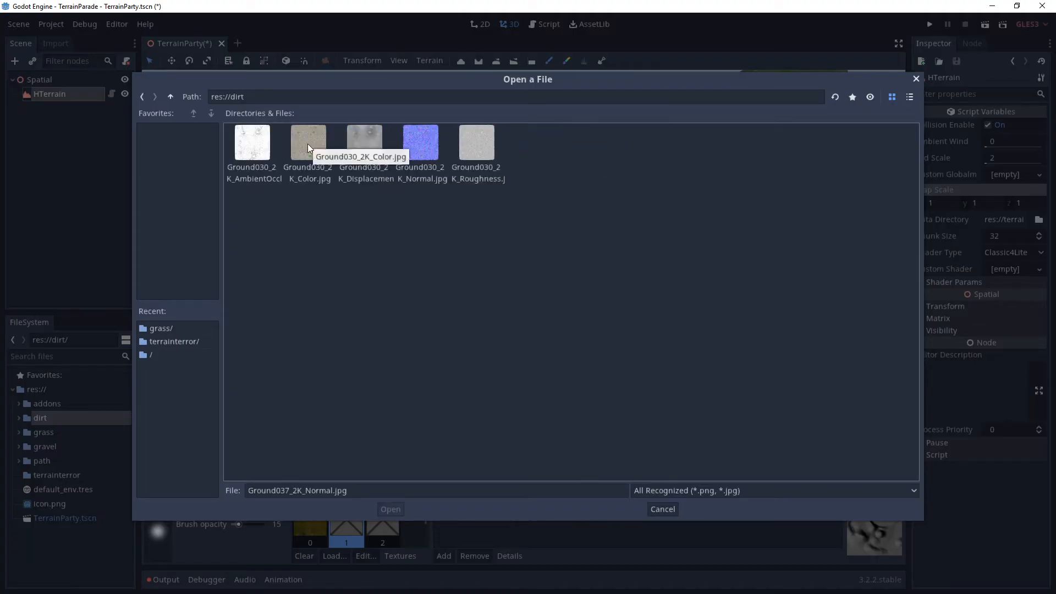
left_click(309, 142)
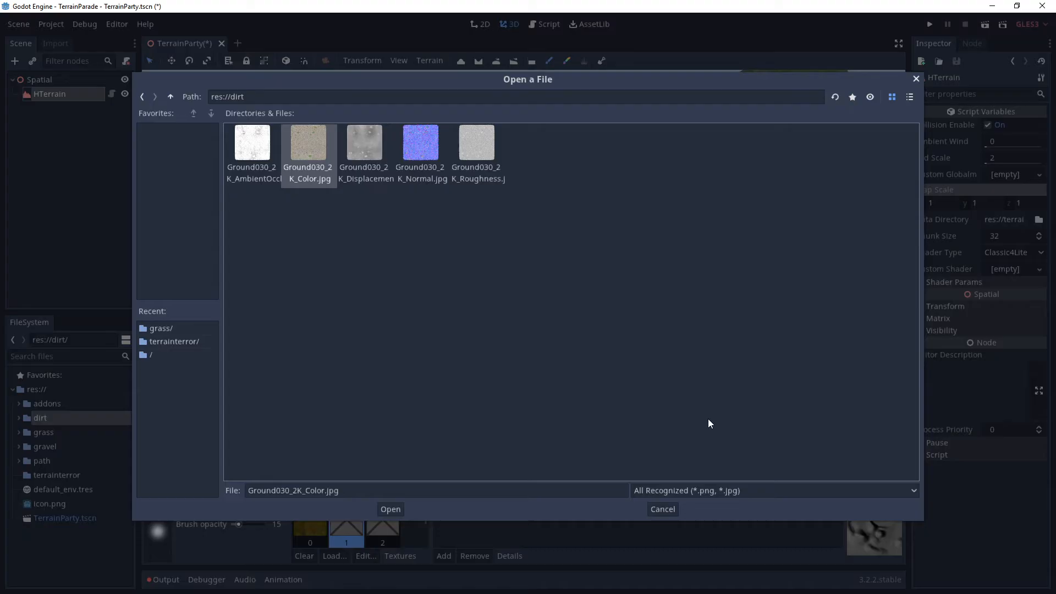
left_click(390, 509)
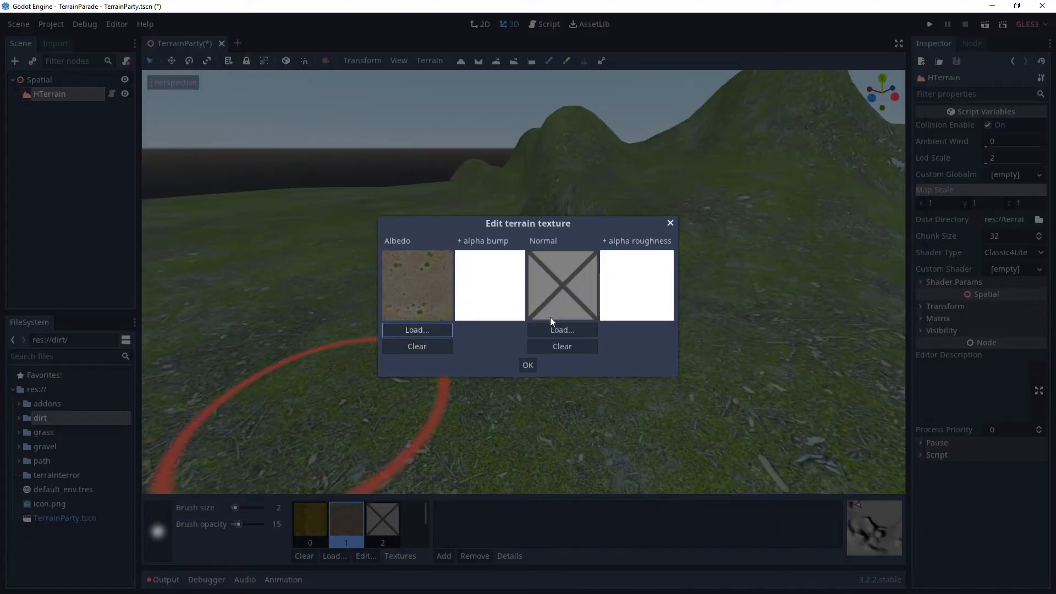
Step: Add the dirt normal map, confirm the slot, and paint a dirt strip across the grass
left_click(562, 330)
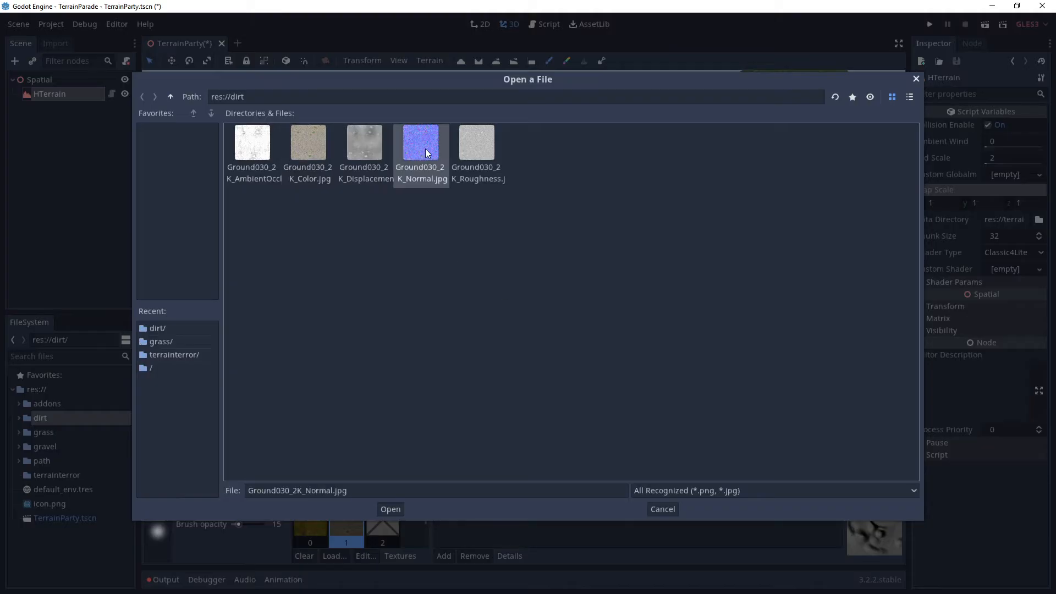
left_click(390, 509)
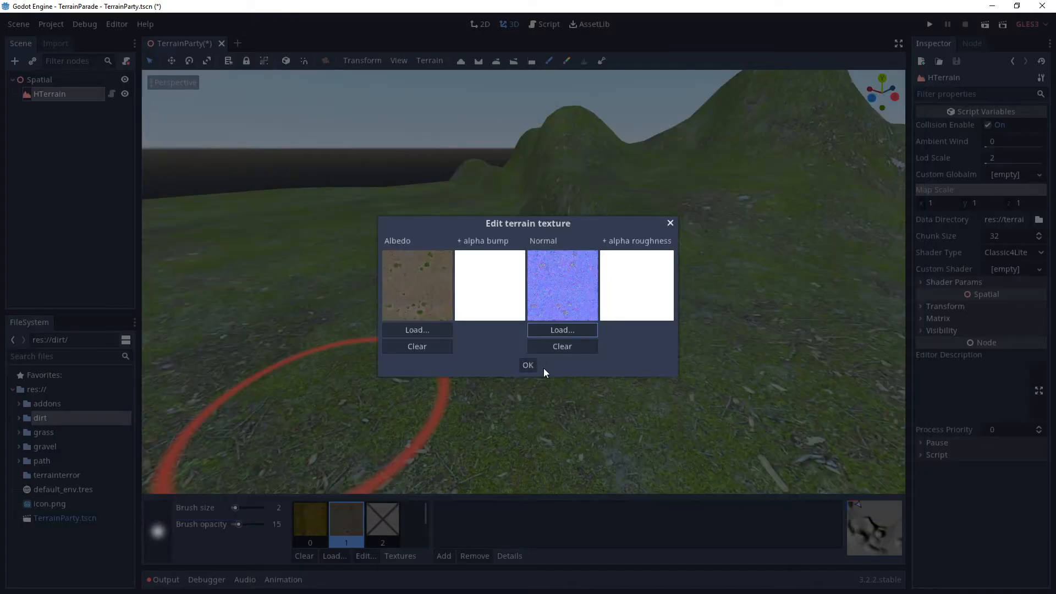
left_click(528, 365)
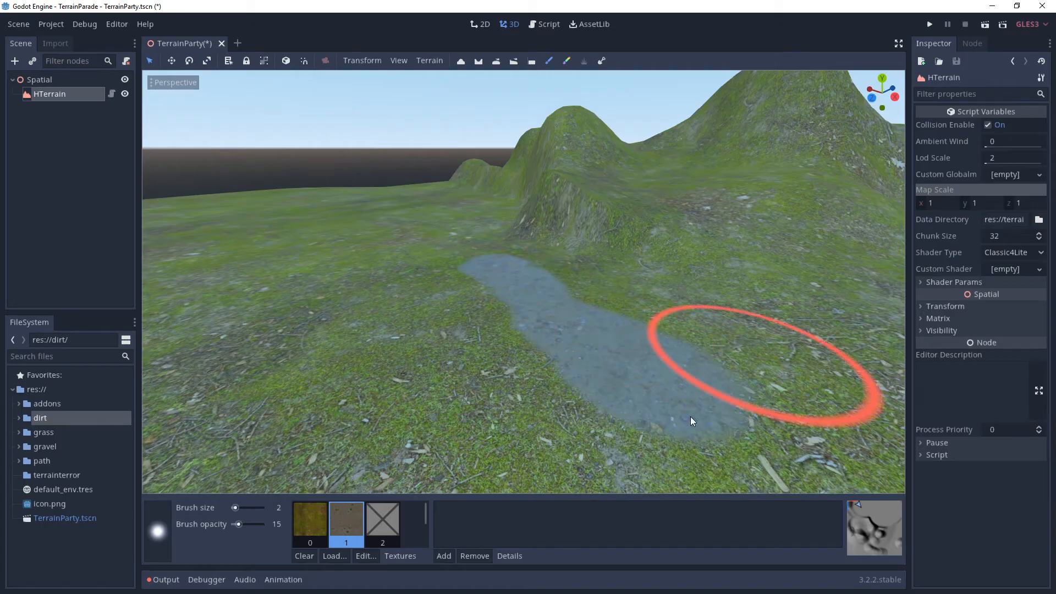
left_click_drag(690, 421, 243, 502)
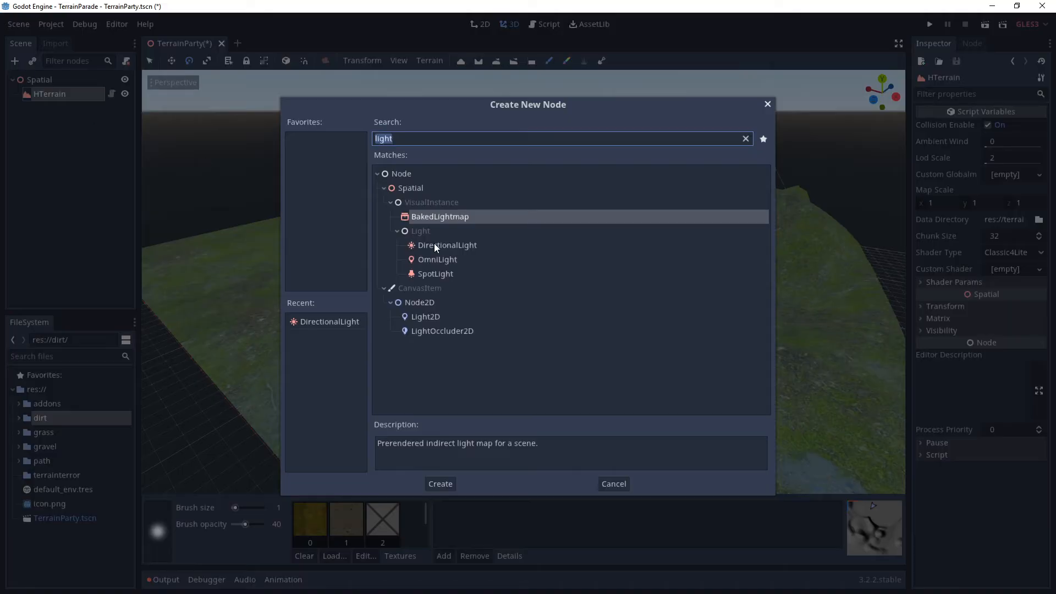
Step: Add a DirectionalLight and make it a direct child of the Spatial root
left_click(440, 484)
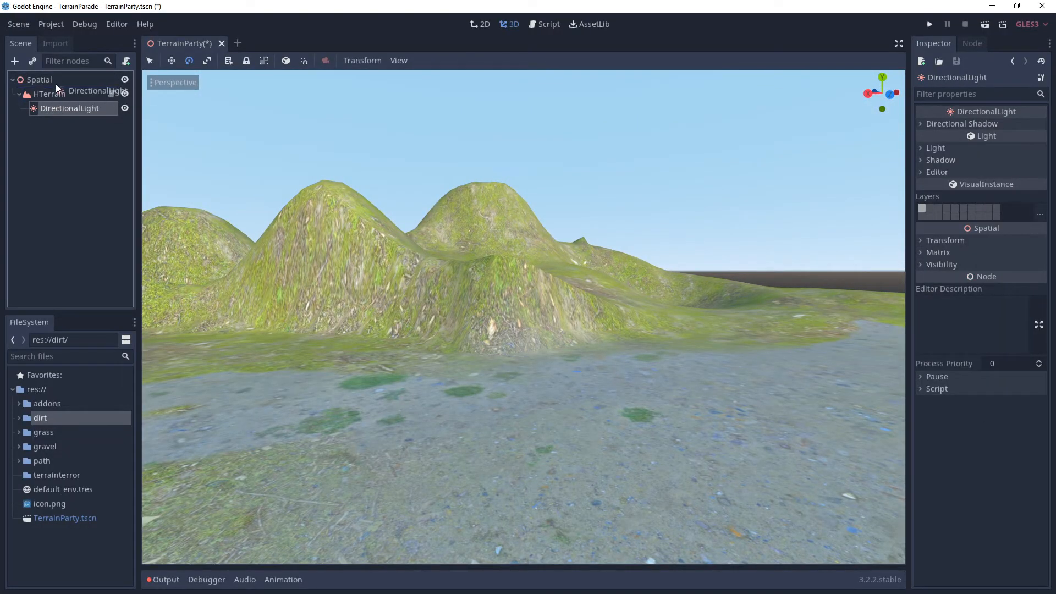
left_click(50, 108)
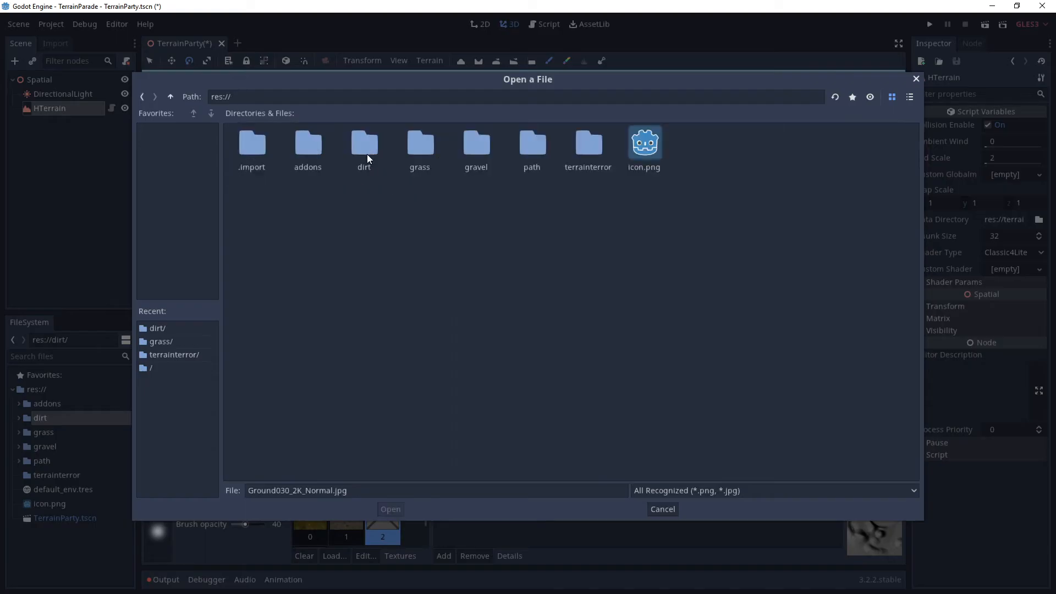
Step: Load a gravel image into the third slot and a stone image into the cliff slot
double_click(475, 144)
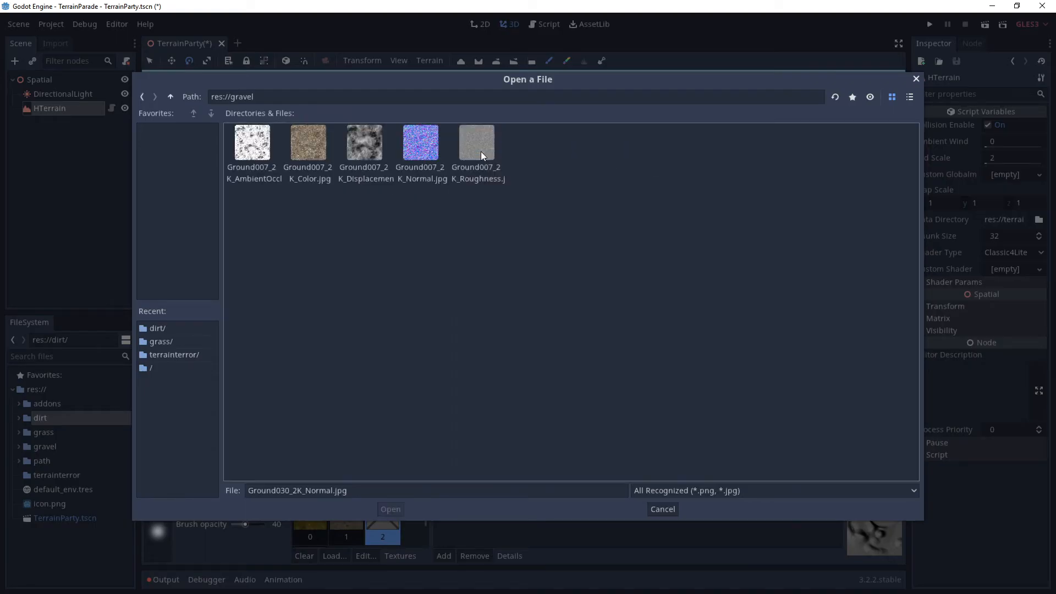
left_click(308, 143)
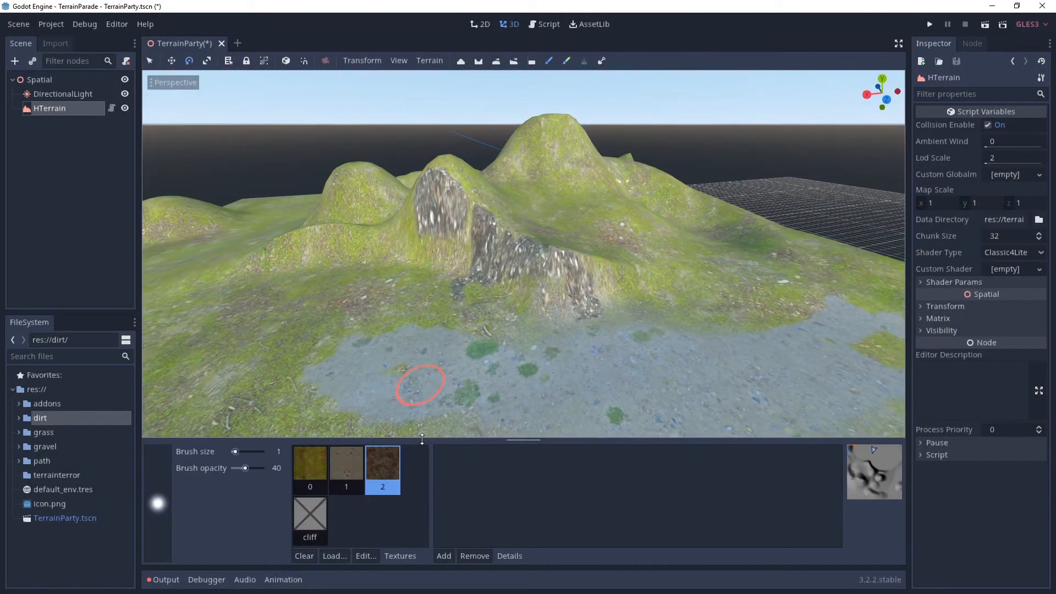
left_click(366, 556)
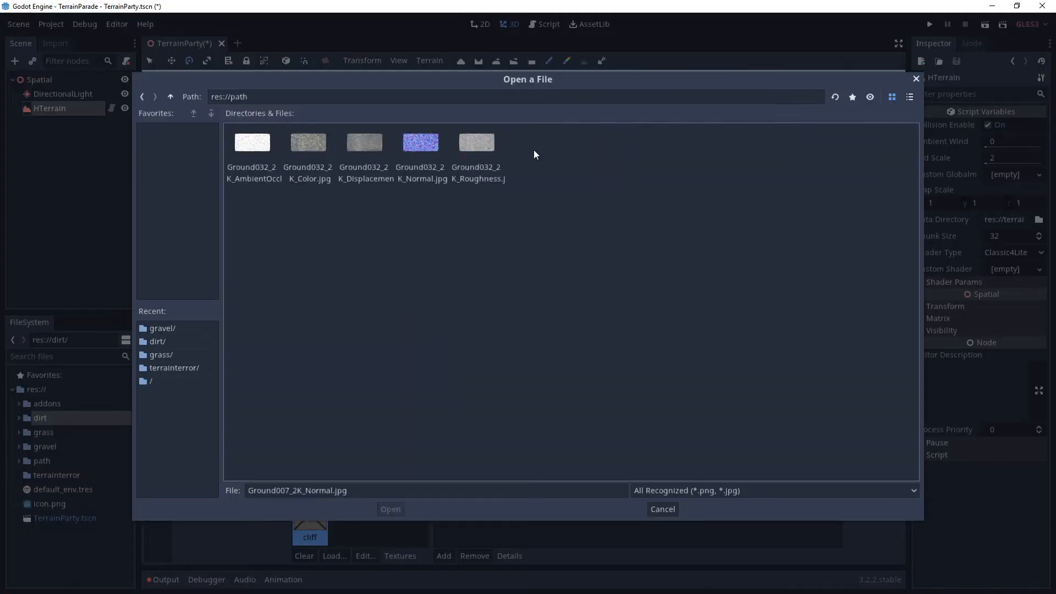
left_click(391, 508)
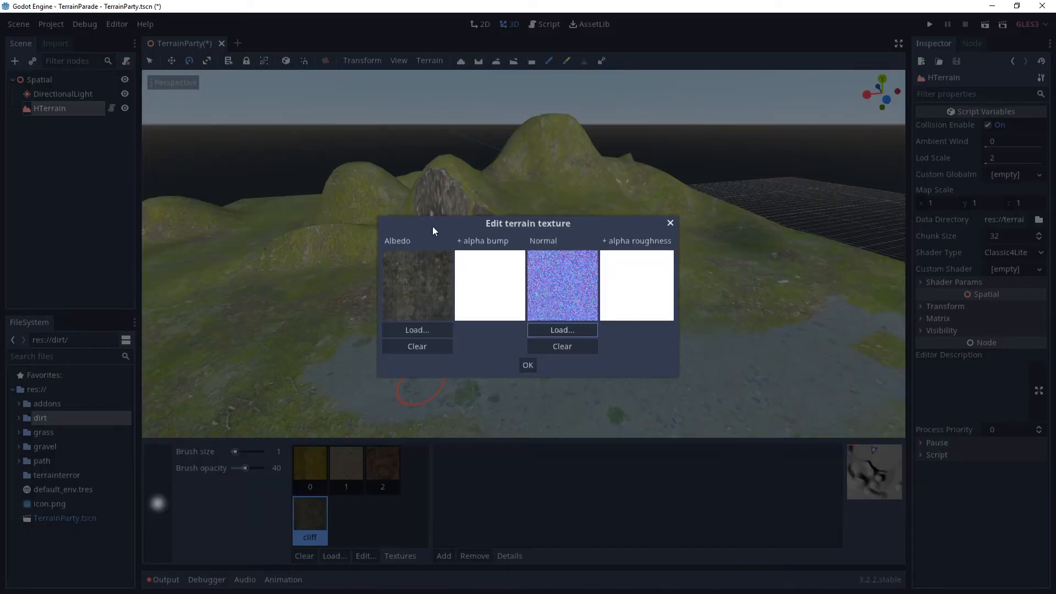
left_click(528, 365)
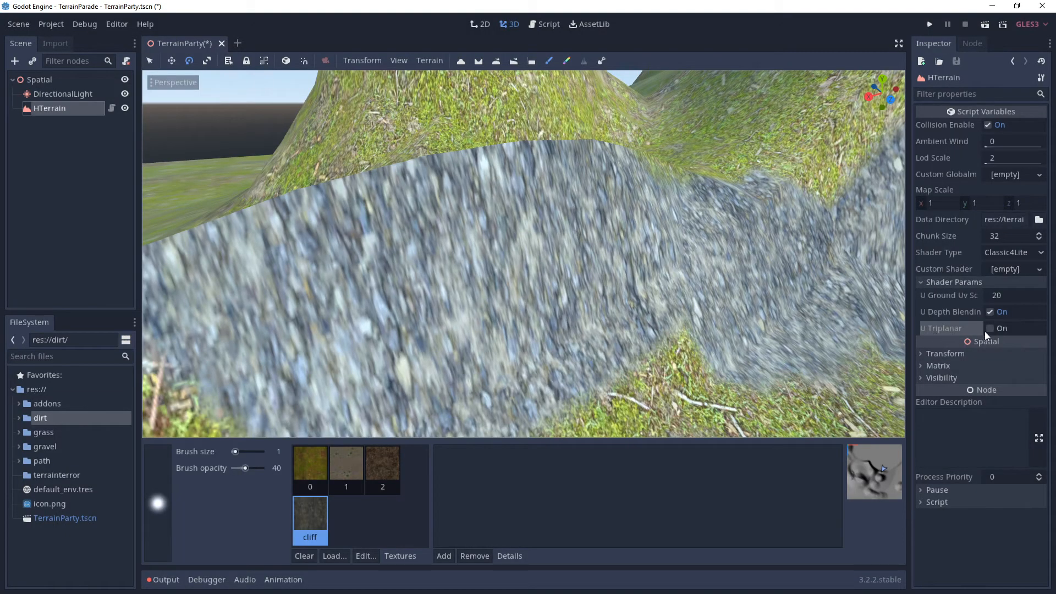
Step: Enable U Triplanar in Shader Params and save the scene
left_click(989, 328)
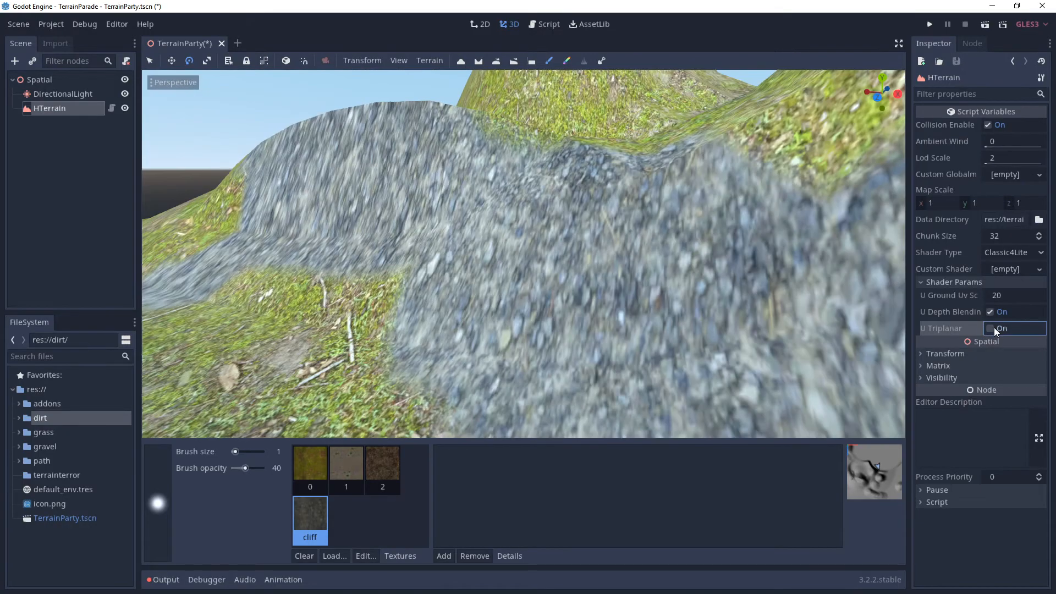
left_click(990, 328)
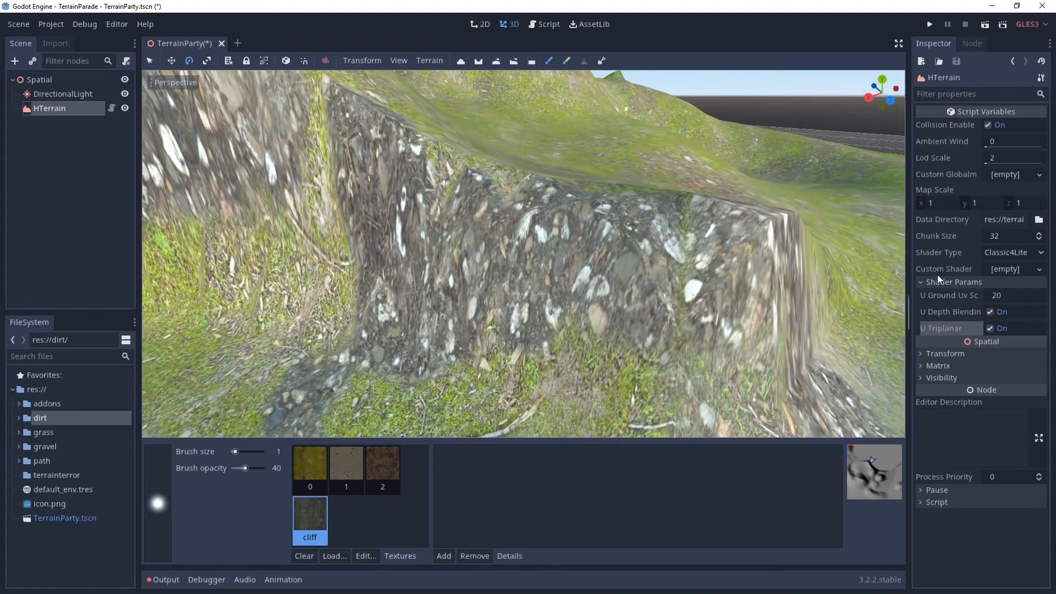
left_click(19, 24)
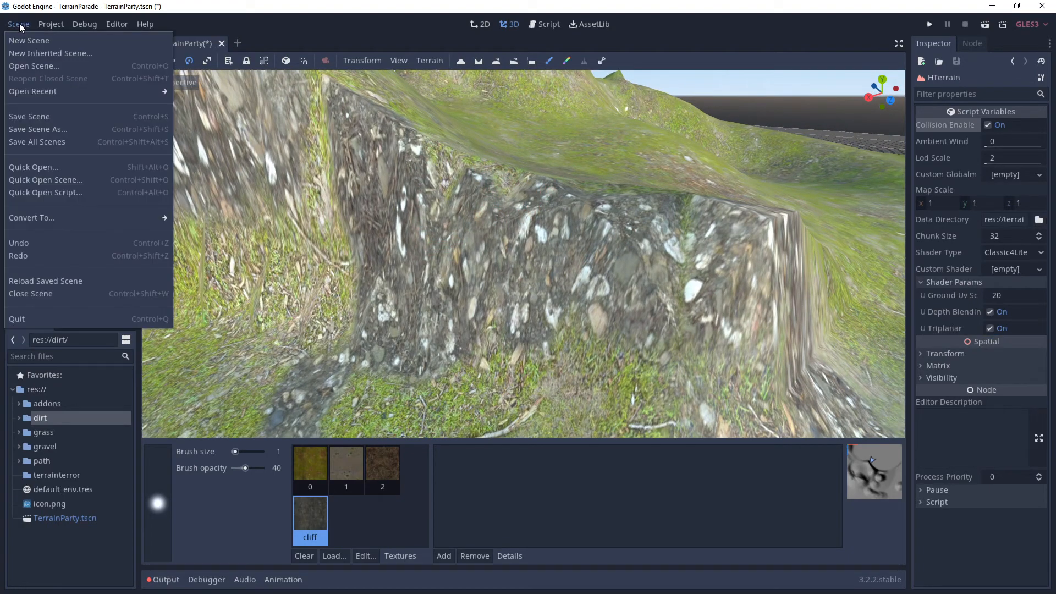
left_click(30, 116)
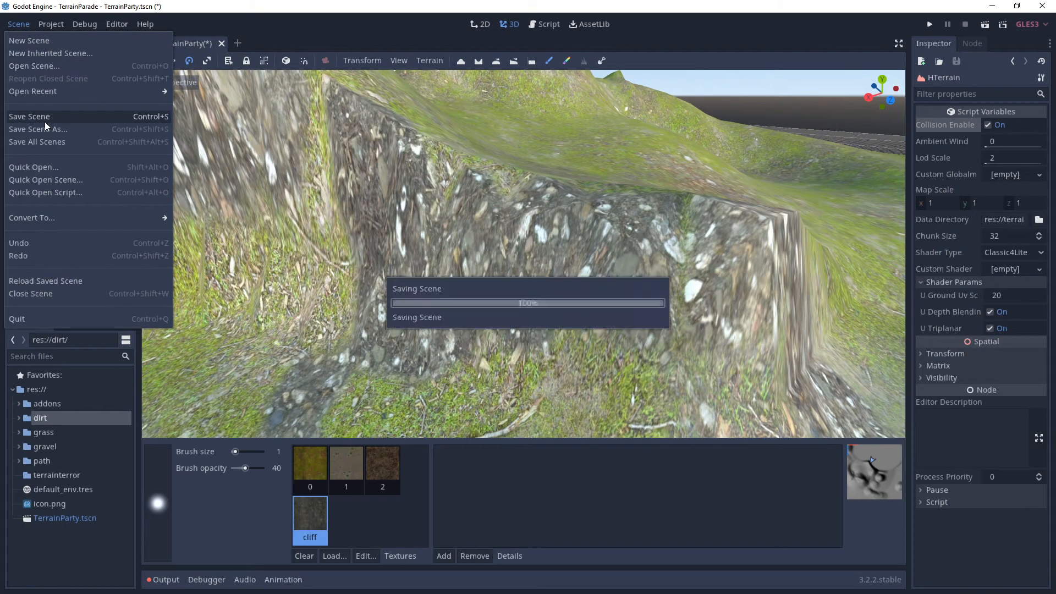
Step: Save the TerrainParty scene
left_click(29, 116)
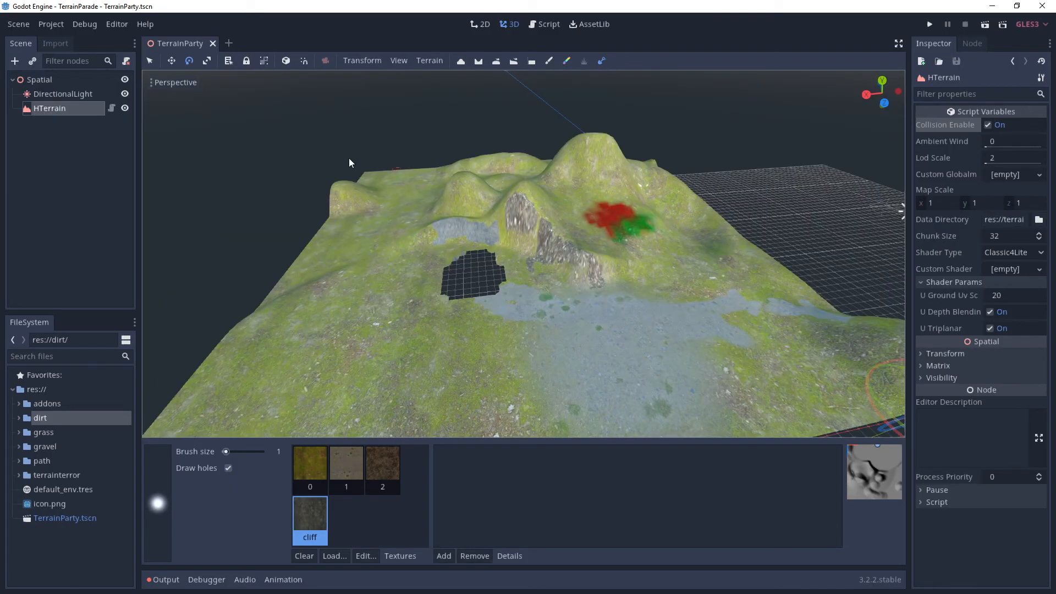
Step: Open the terrain generator and randomize the seed four times
left_click(429, 60)
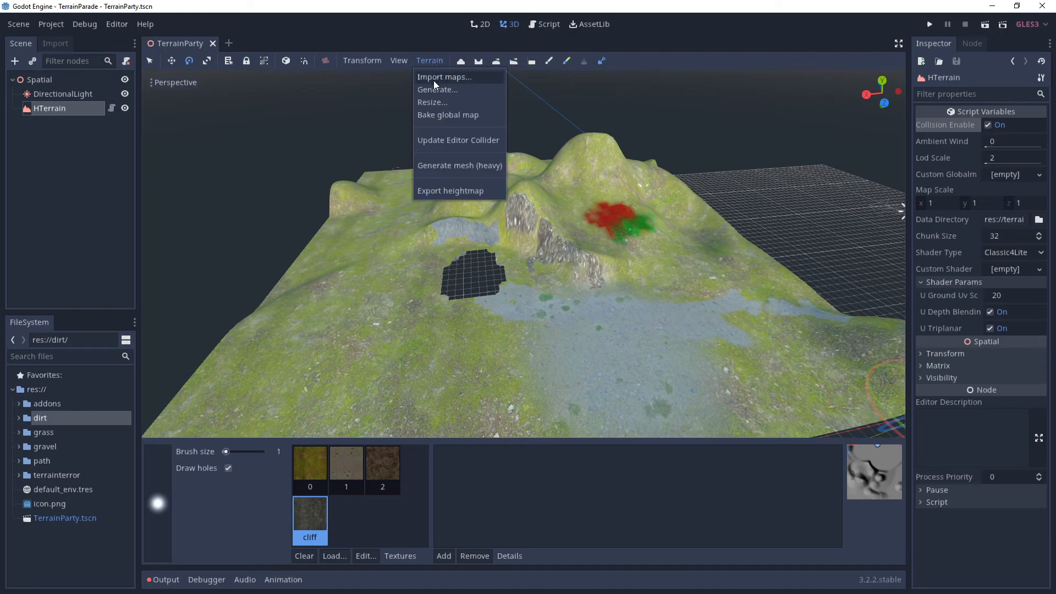
left_click(437, 89)
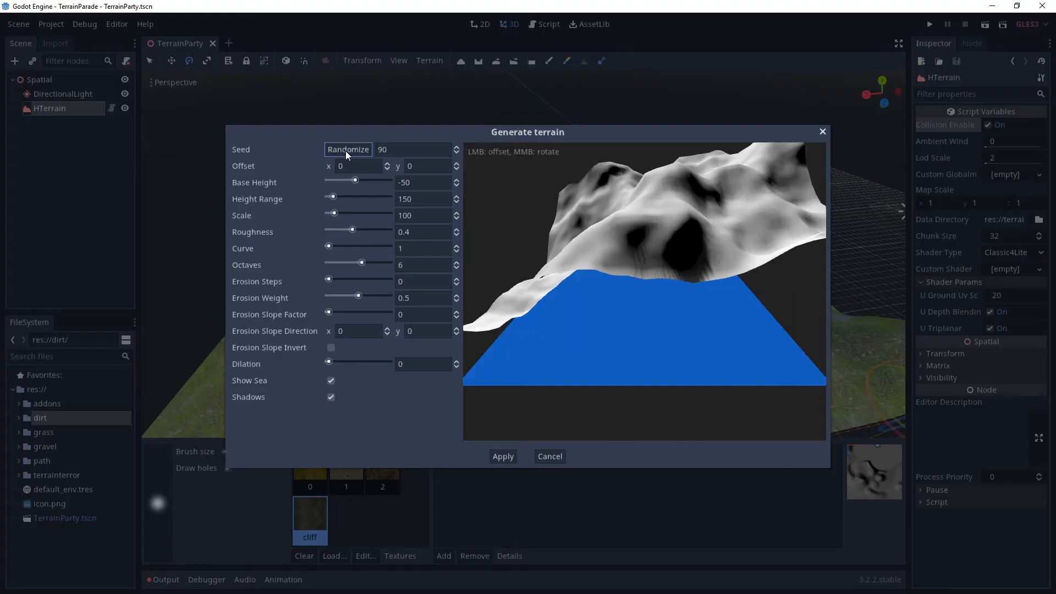
left_click(347, 149)
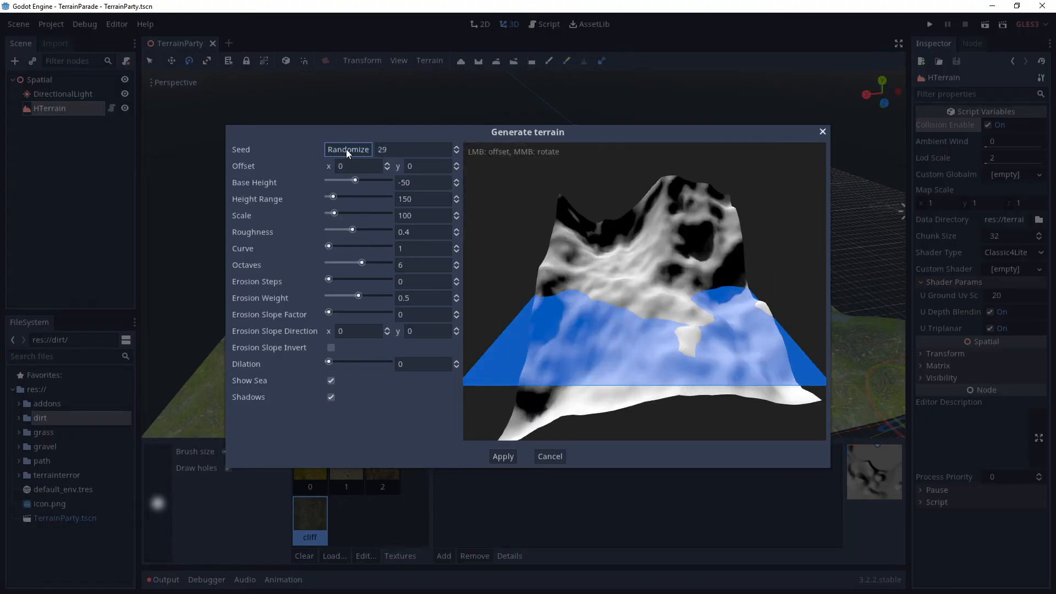
left_click(347, 149)
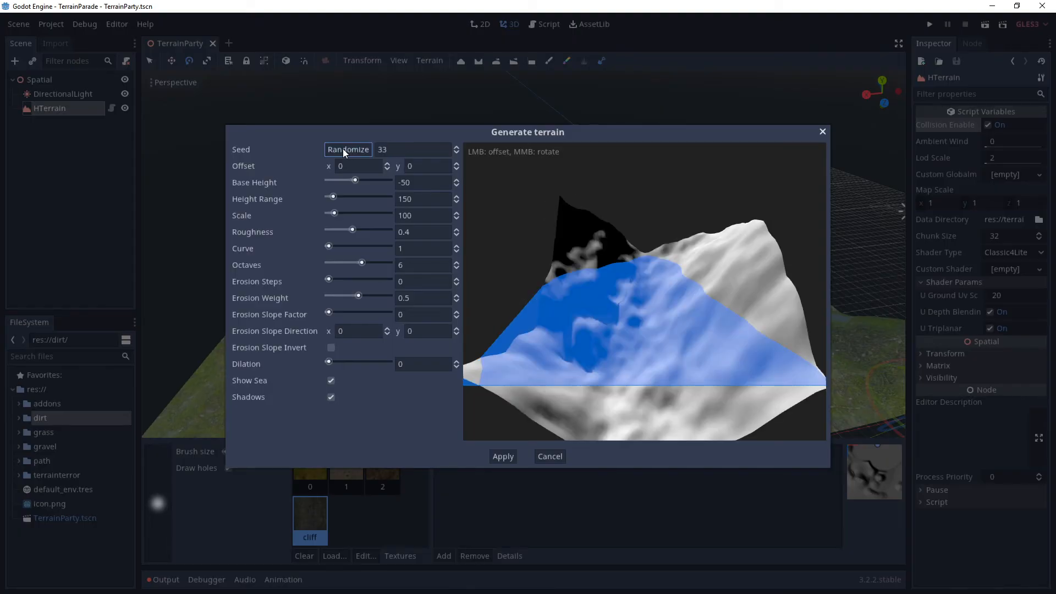
left_click(348, 150)
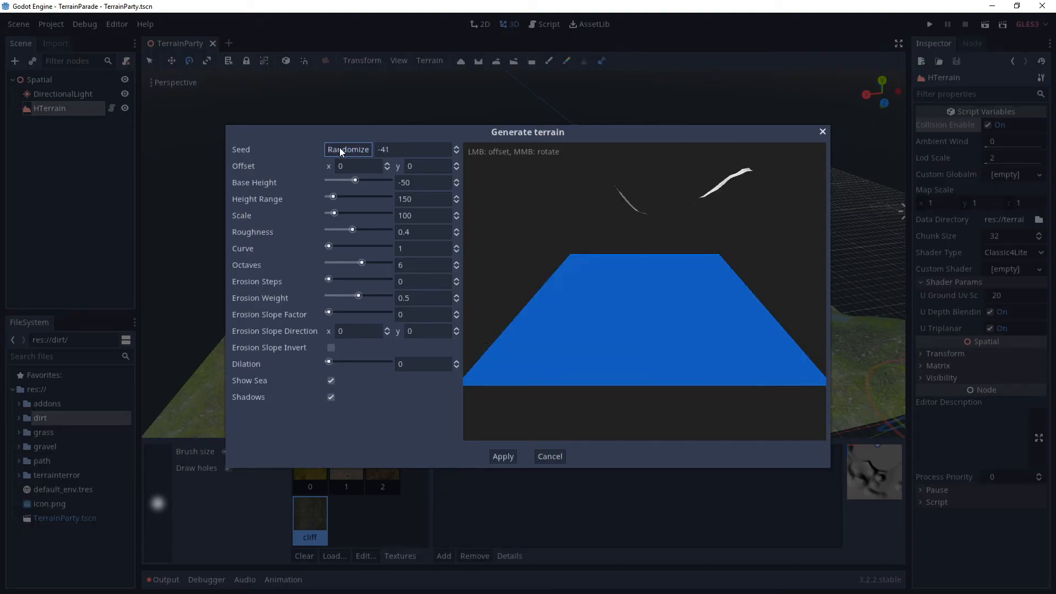
left_click(347, 149)
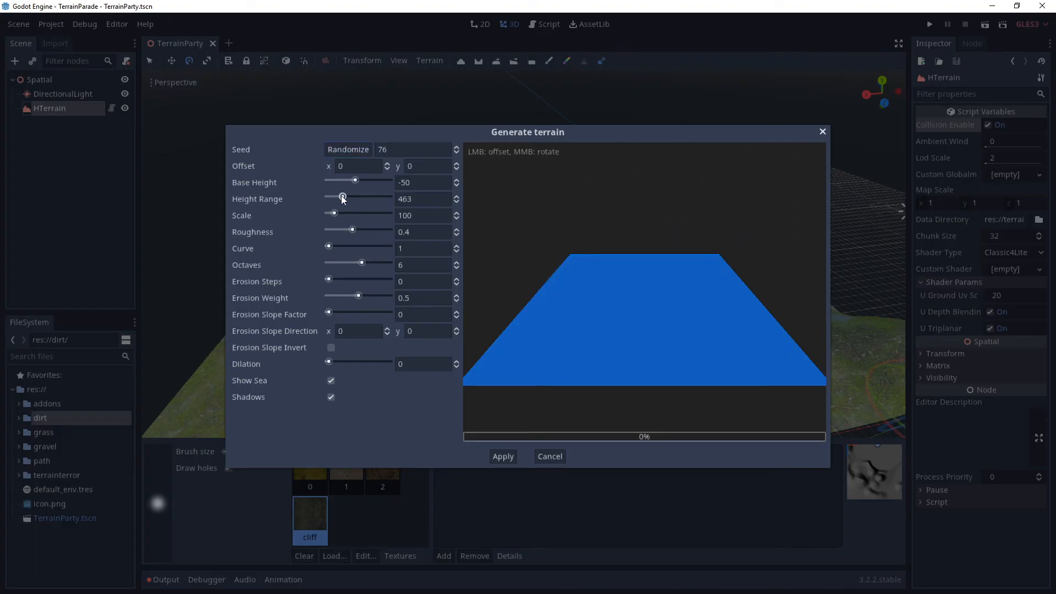
Step: Set height range to about 148 and octaves to 8, then apply the generation
left_click_drag(343, 195, 330, 196)
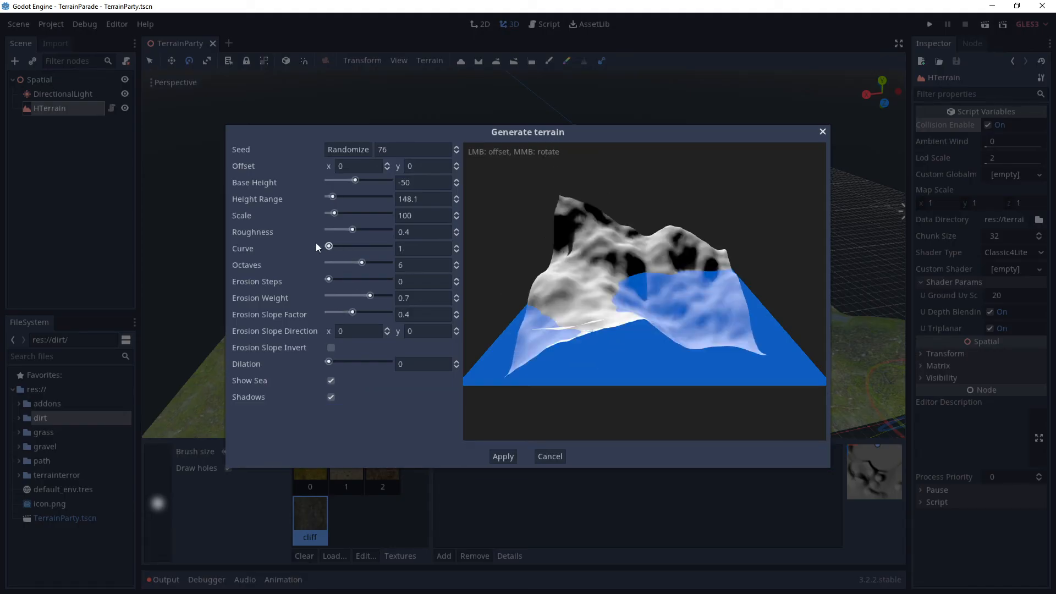
left_click_drag(362, 263, 346, 263)
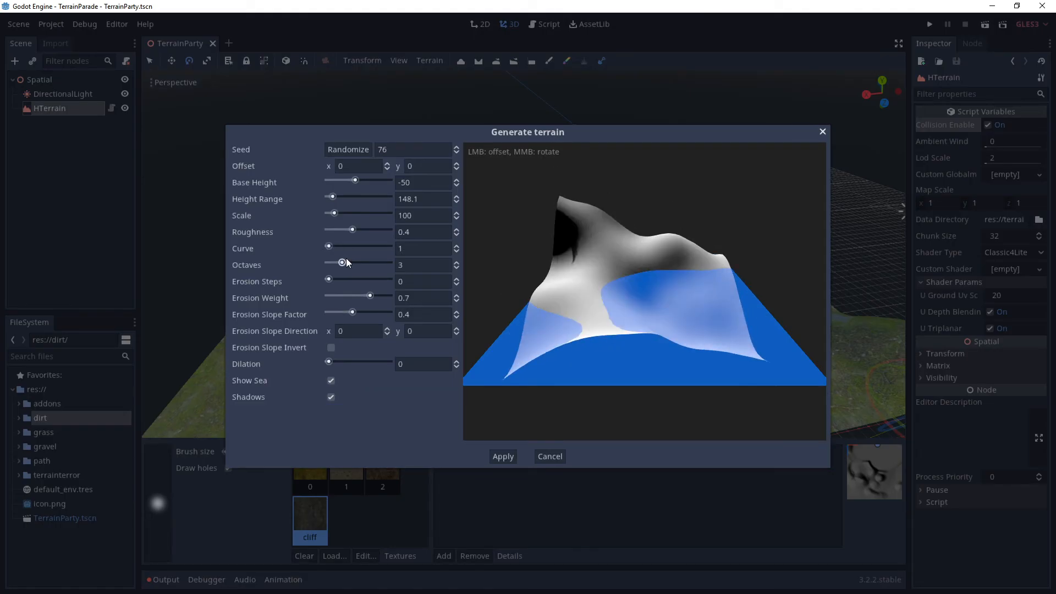
left_click_drag(345, 262, 372, 262)
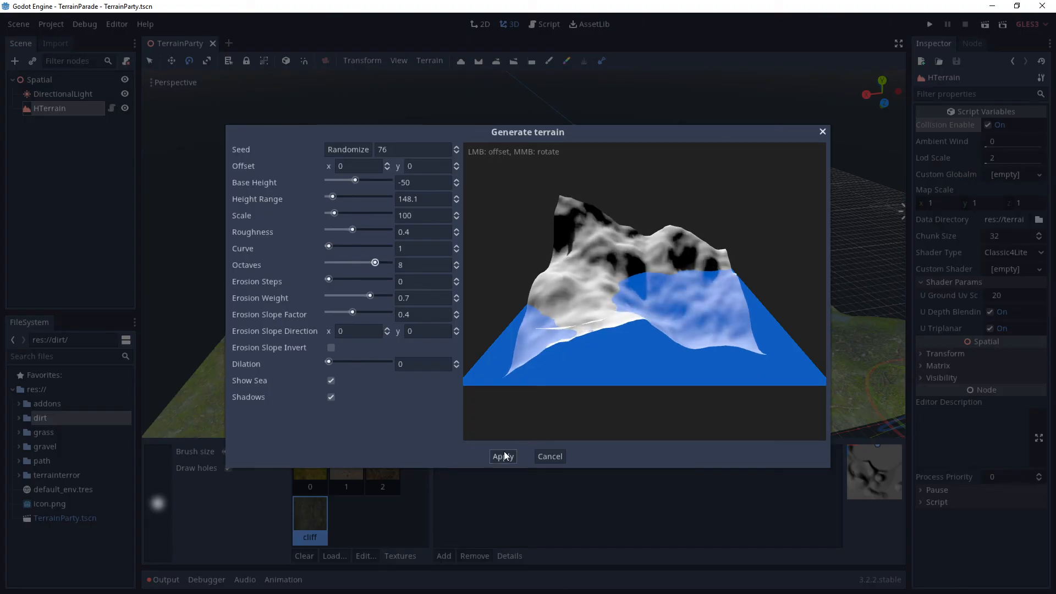
left_click(503, 457)
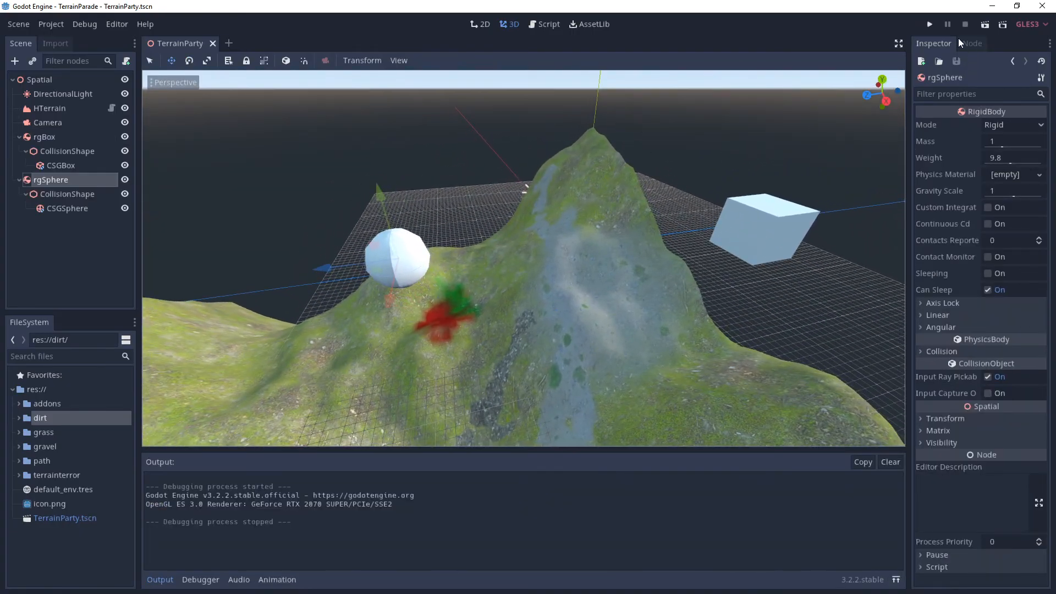
Step: Run the game to test the physics box and sphere on the terrain
left_click(928, 24)
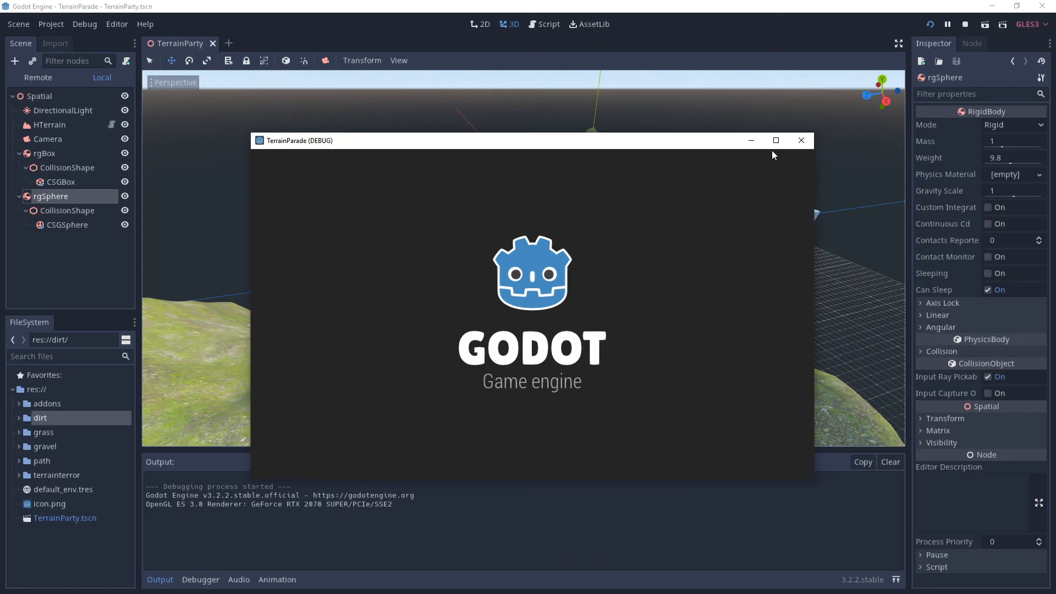